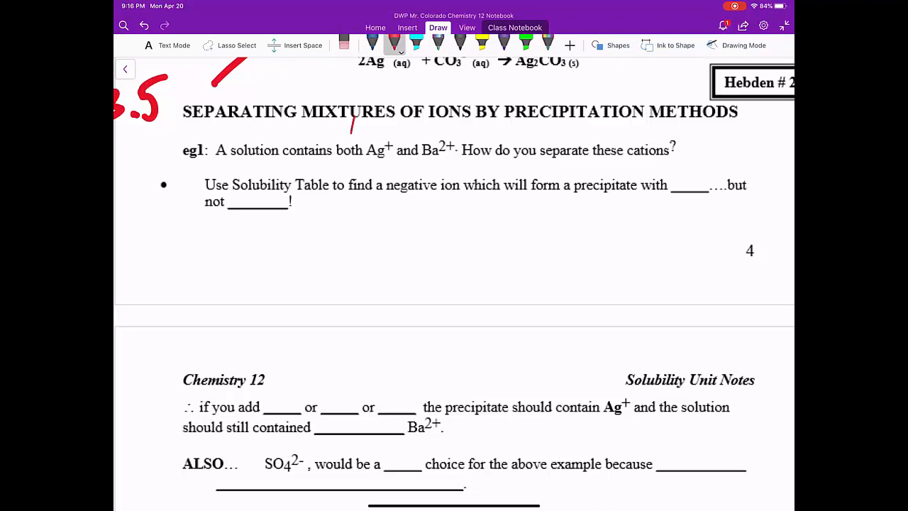
# Handwrite AgNO3 above Ag+ and Ba(NO3)2 above Ba2+ in red pen
pyautogui.moveTo(352, 127); pyautogui.dragTo(383, 126)
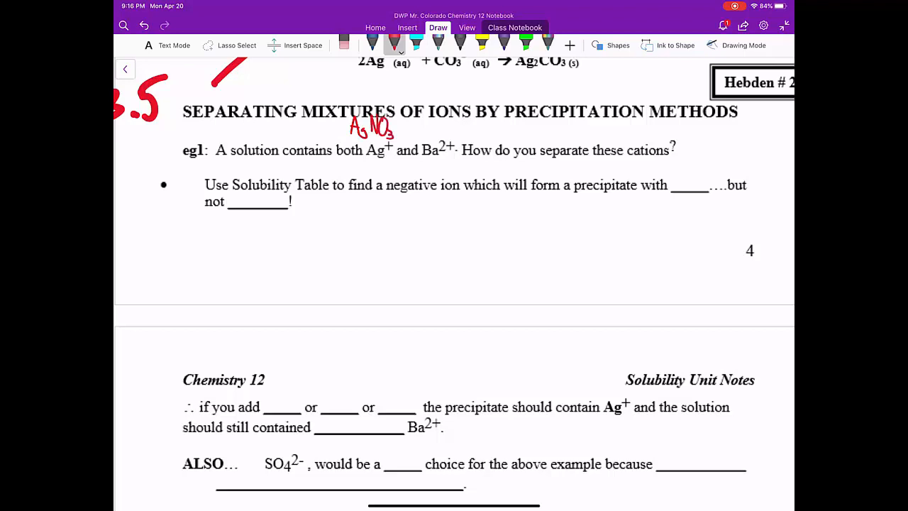
pyautogui.moveTo(454, 131); pyautogui.dragTo(451, 119)
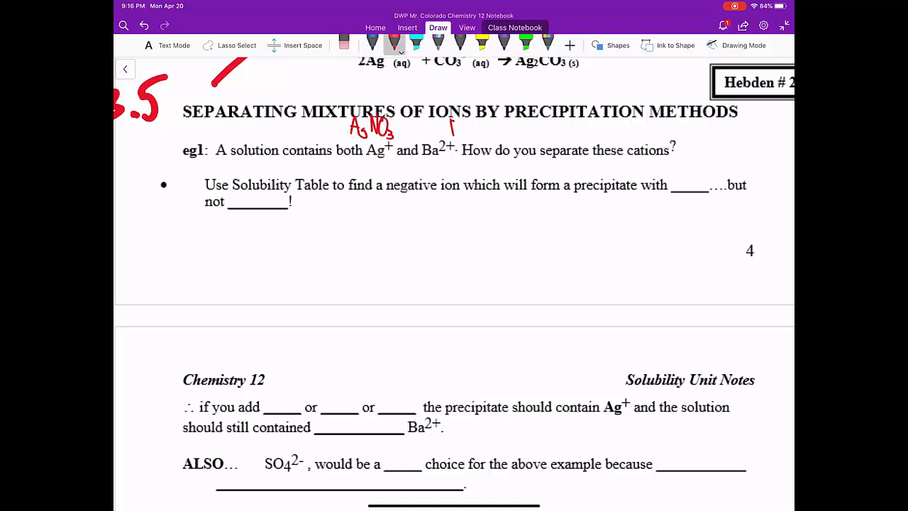
pyautogui.moveTo(448, 130); pyautogui.dragTo(476, 128)
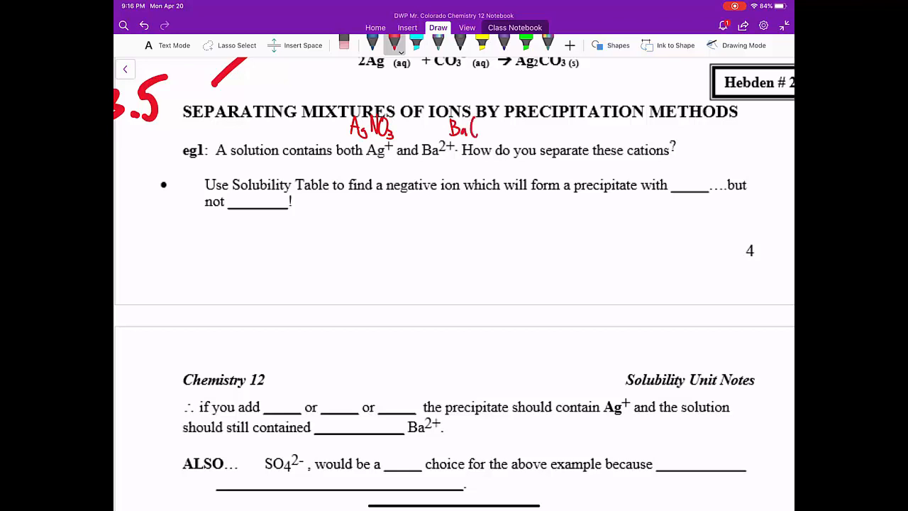
pyautogui.moveTo(468, 128); pyautogui.dragTo(508, 131)
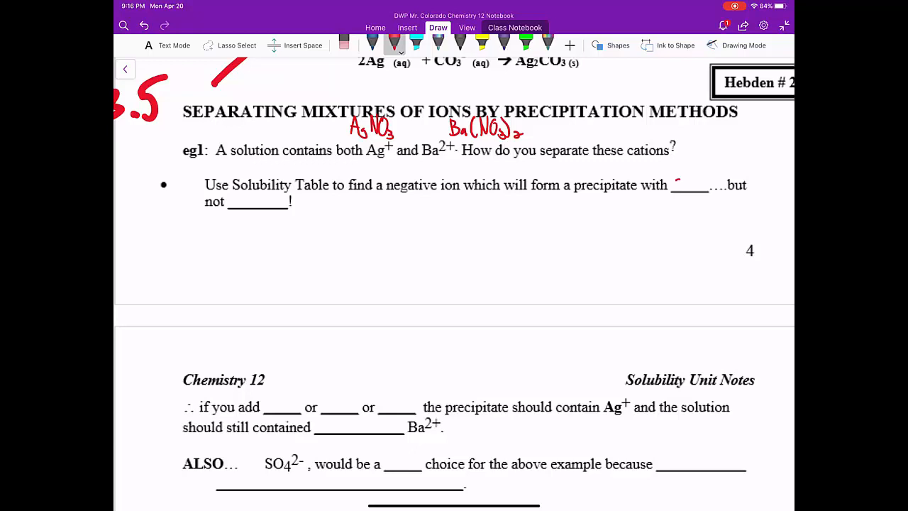
# Fill the first bullet's blanks with 'one' and 'both' in red
pyautogui.write('one')
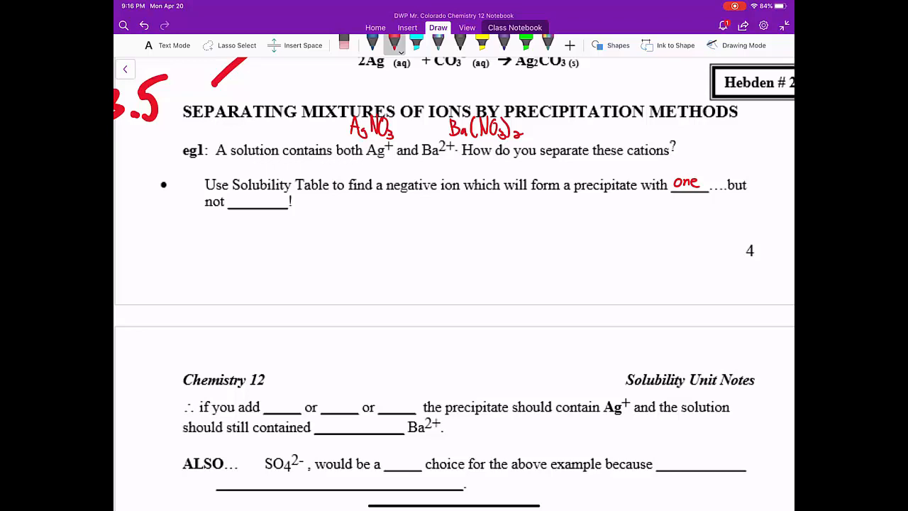
pyautogui.moveTo(234, 199); pyautogui.dragTo(267, 199)
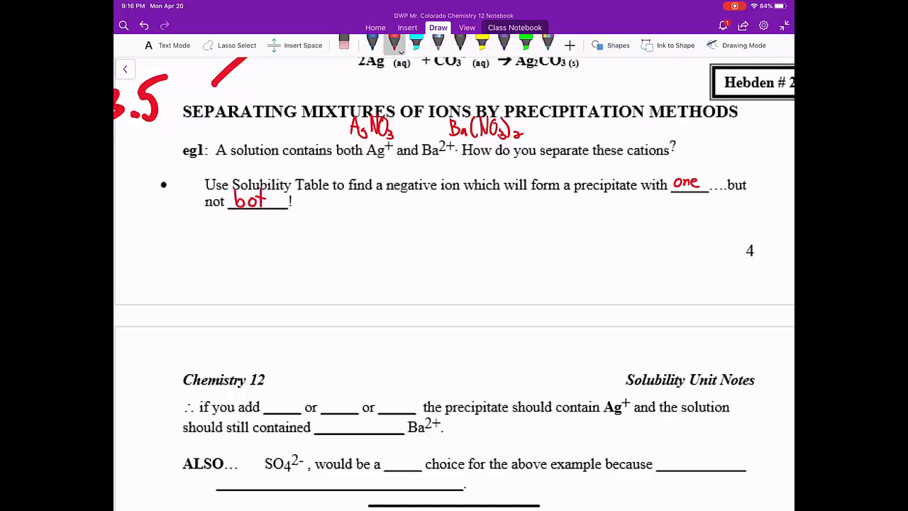
pyautogui.scroll(-3)
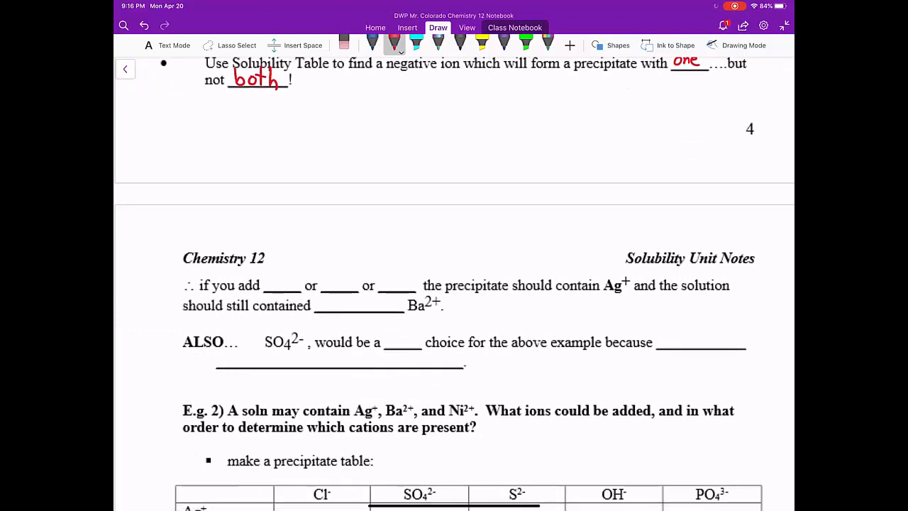
# On the Data Booklet solubility table, circle the halide row and Ag+ in red
pyautogui.click(125, 68)
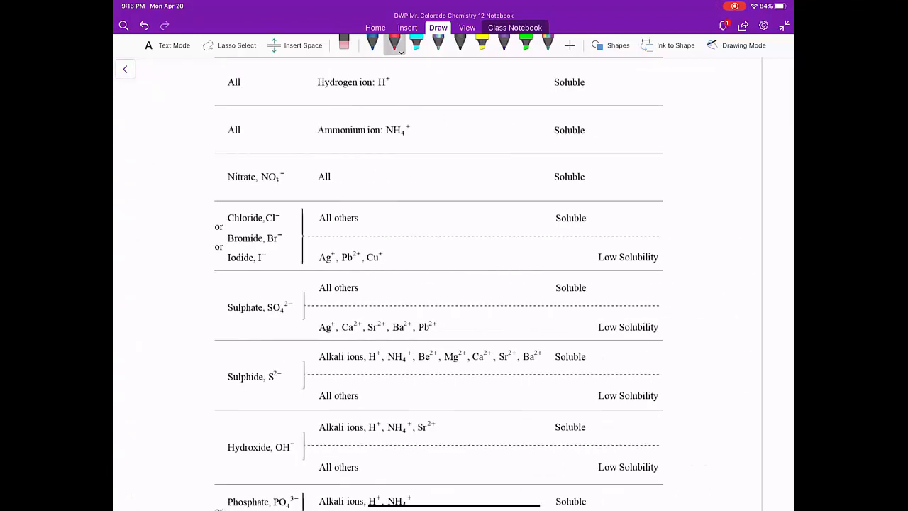
pyautogui.scroll(-3)
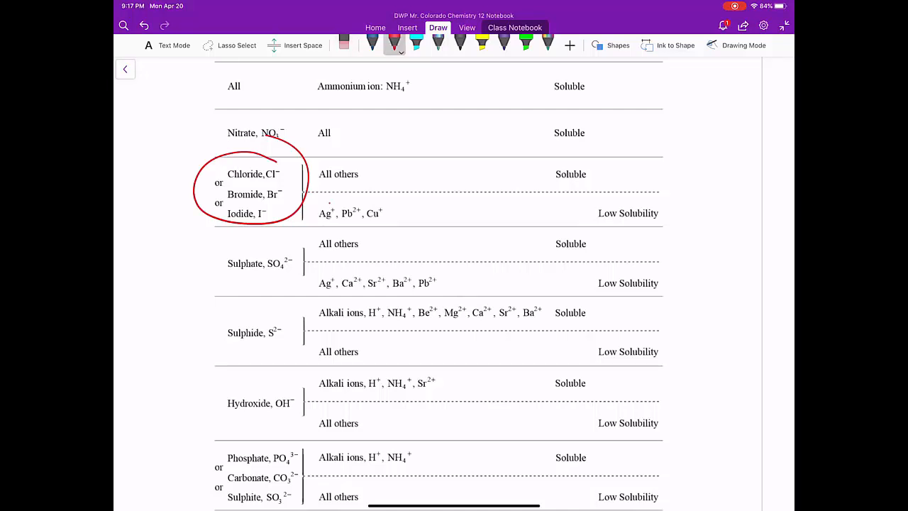
pyautogui.moveTo(333, 201); pyautogui.dragTo(324, 230)
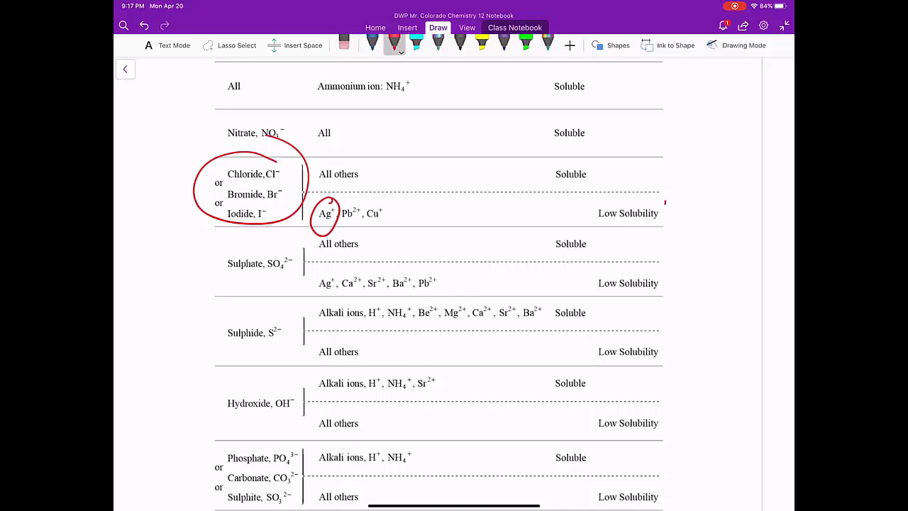
pyautogui.moveTo(579, 213); pyautogui.dragTo(681, 213)
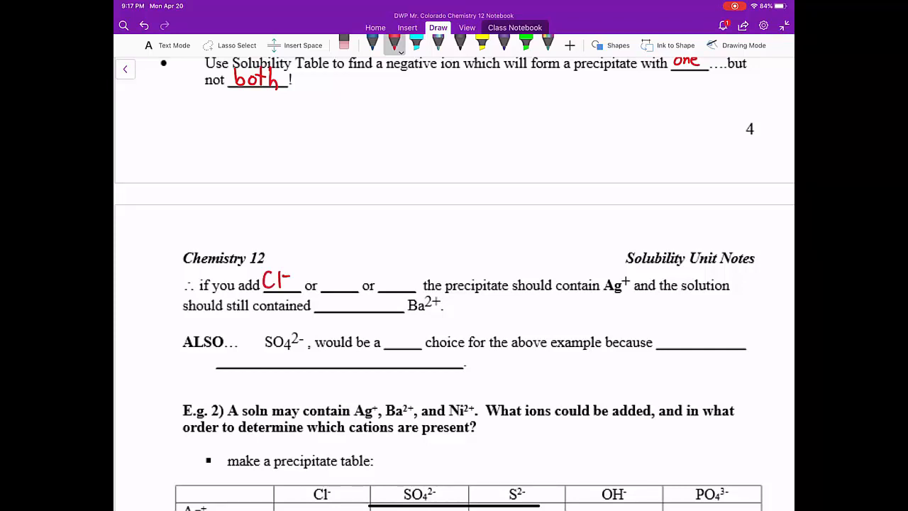
# Write Br− and I− in the 'if you add' blanks and jot KCl above the chloride blank
pyautogui.write('Br-')
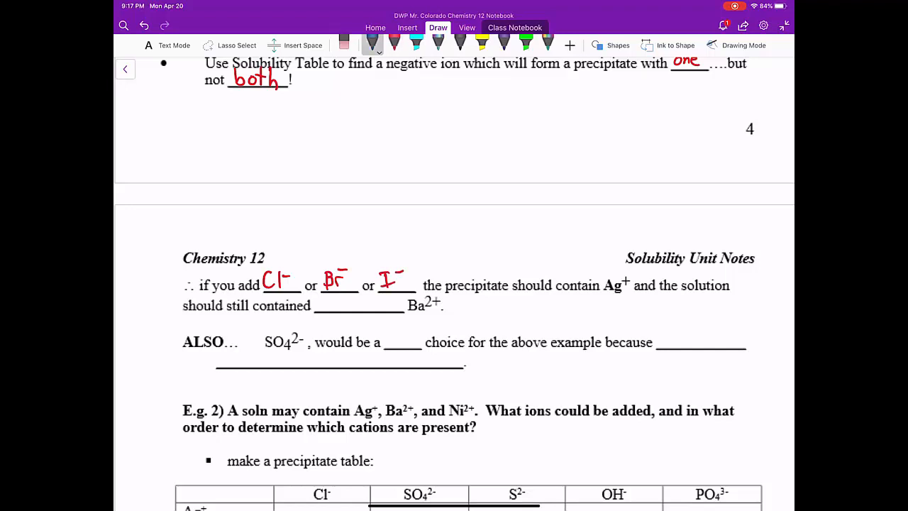
pyautogui.moveTo(263, 244); pyautogui.dragTo(272, 235)
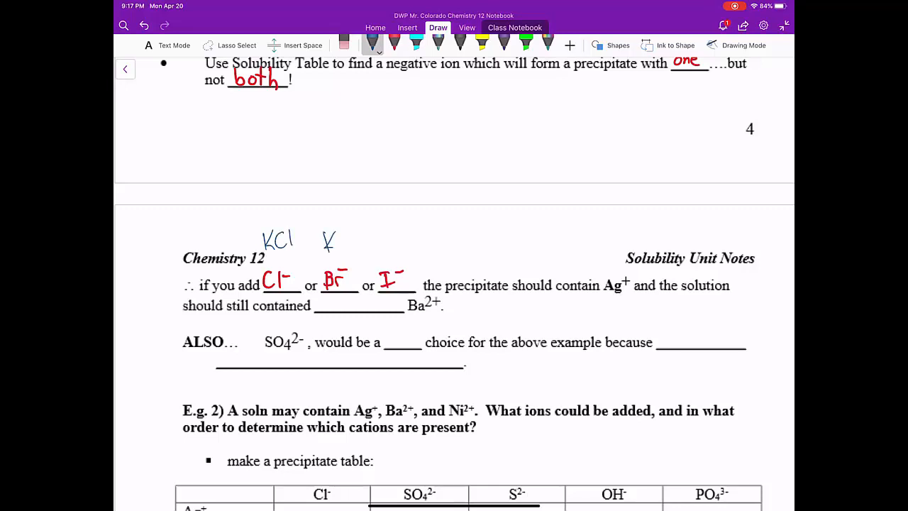
# Note KBr, KI and the AgCl(s) precipitate in blue, then write 'dissolved' in the Ba2+ blank in red
pyautogui.moveTo(326, 241); pyautogui.dragTo(348, 245)
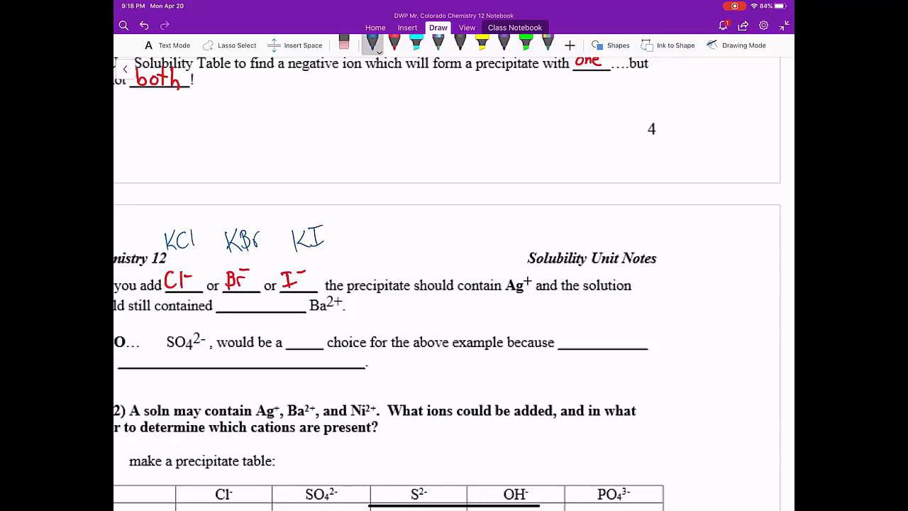
pyautogui.moveTo(511, 273); pyautogui.dragTo(551, 227)
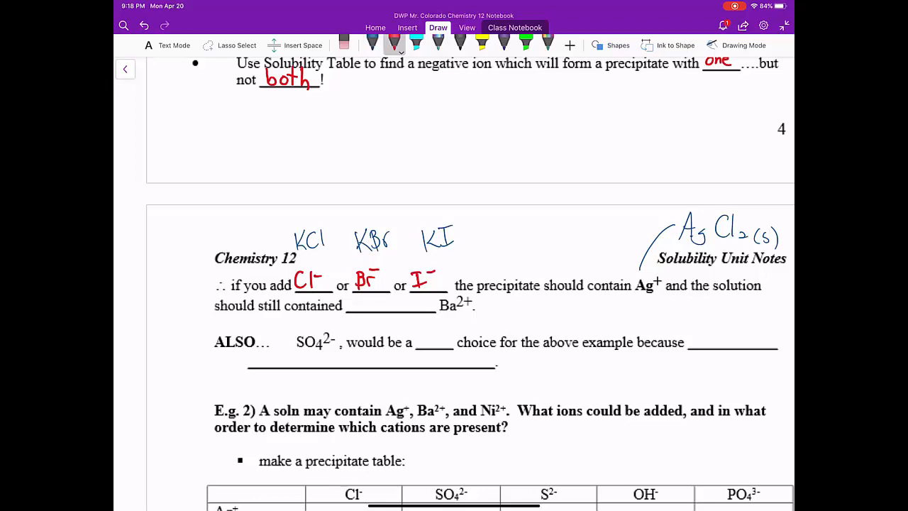
pyautogui.moveTo(347, 310); pyautogui.dragTo(358, 301)
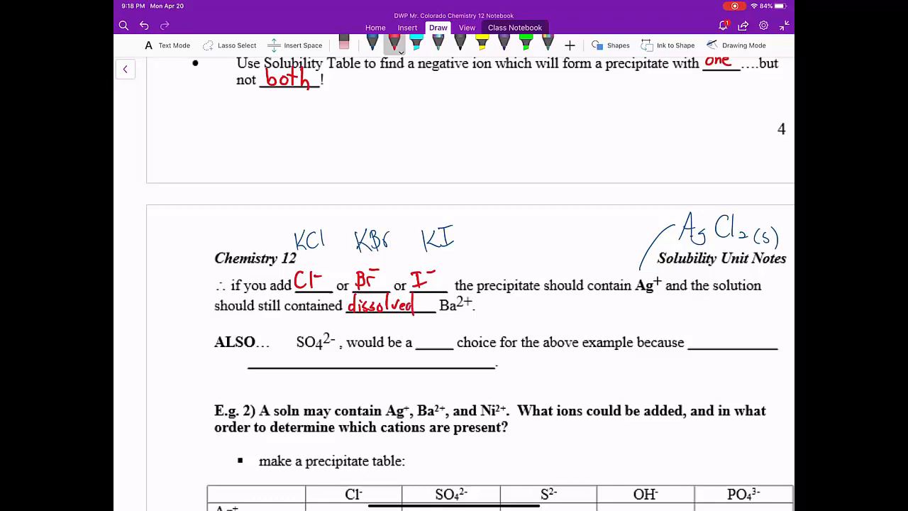
pyautogui.scroll(-3)
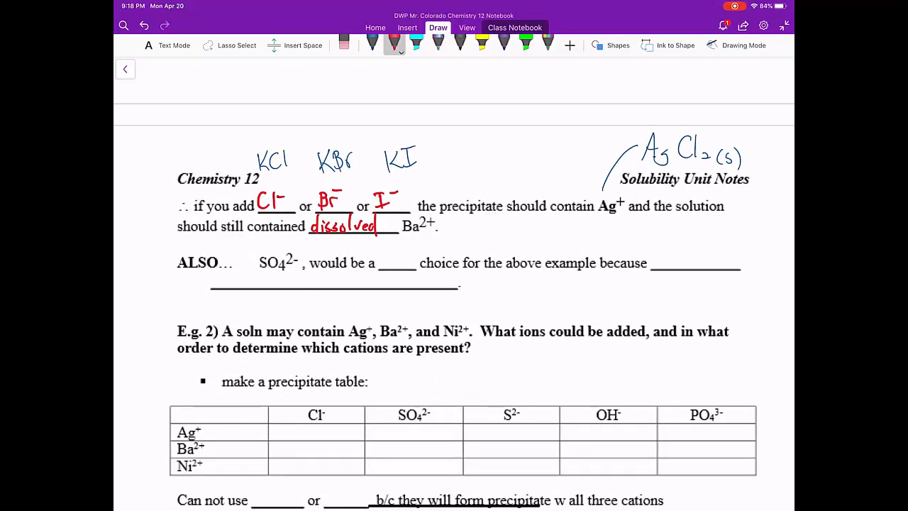
# Write 'bad' in the sulphate blank and 'it would form a precipitate' after because, undoing stray strokes
pyautogui.write('bad')
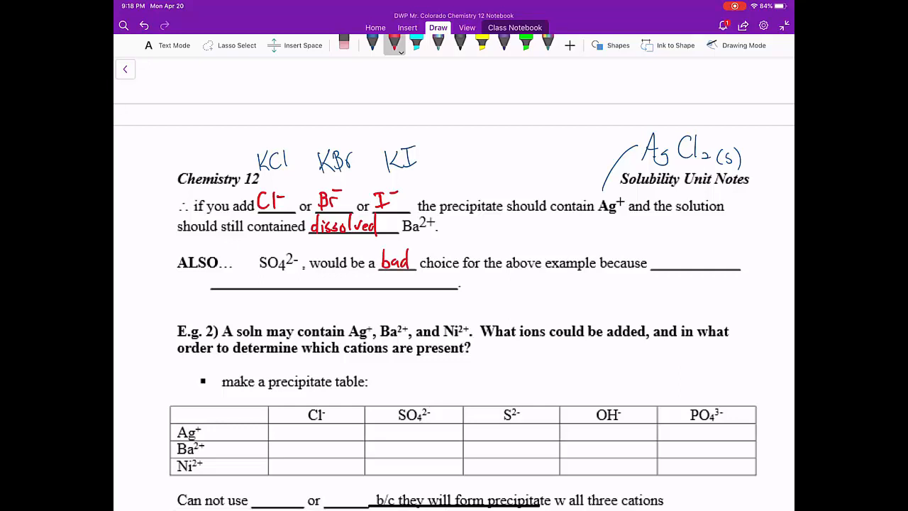
pyautogui.moveTo(656, 255); pyautogui.dragTo(667, 270)
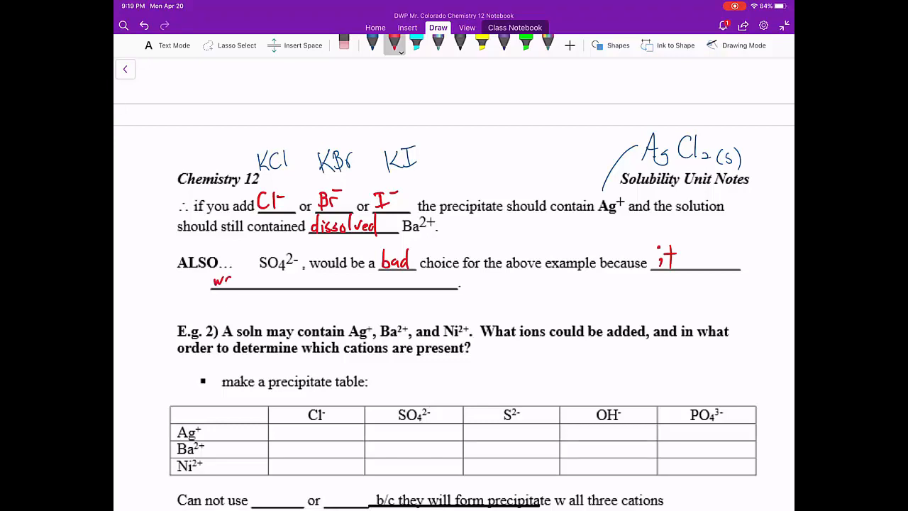
pyautogui.click(226, 278)
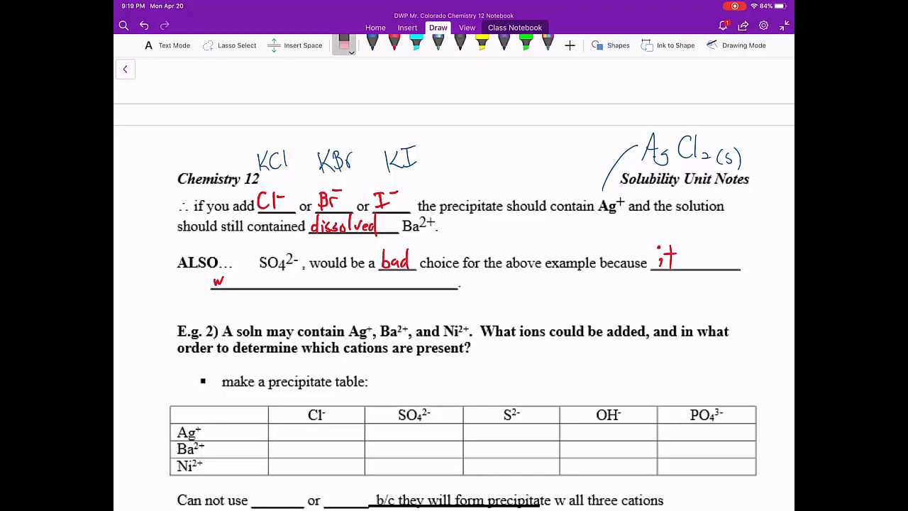
pyautogui.click(395, 43)
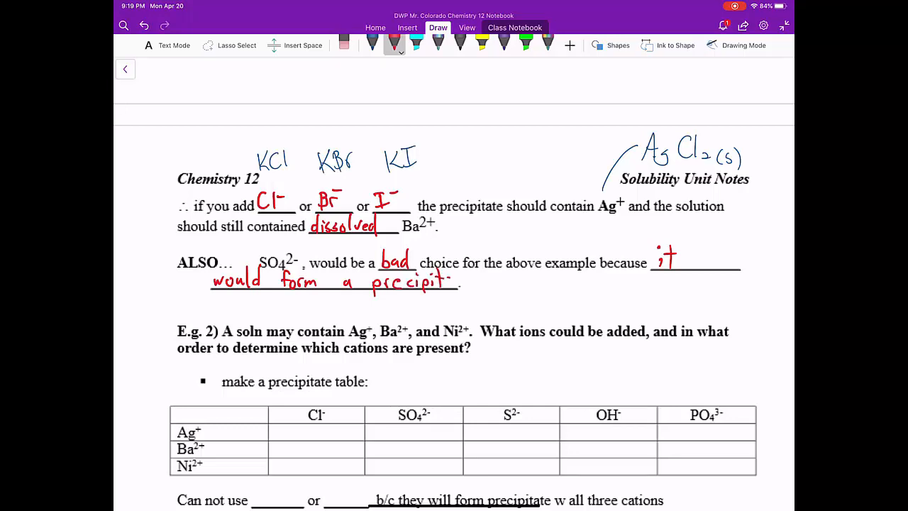
pyautogui.moveTo(440, 281); pyautogui.dragTo(486, 281)
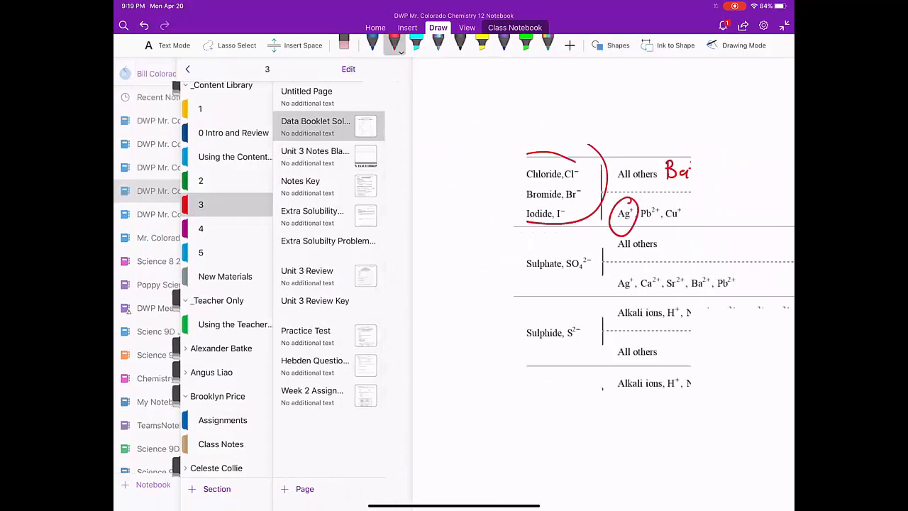
# On the solubility table, number the halides 1 and sulphate 2 and circle Ag+ and Ba2+ in red
pyautogui.click(187, 68)
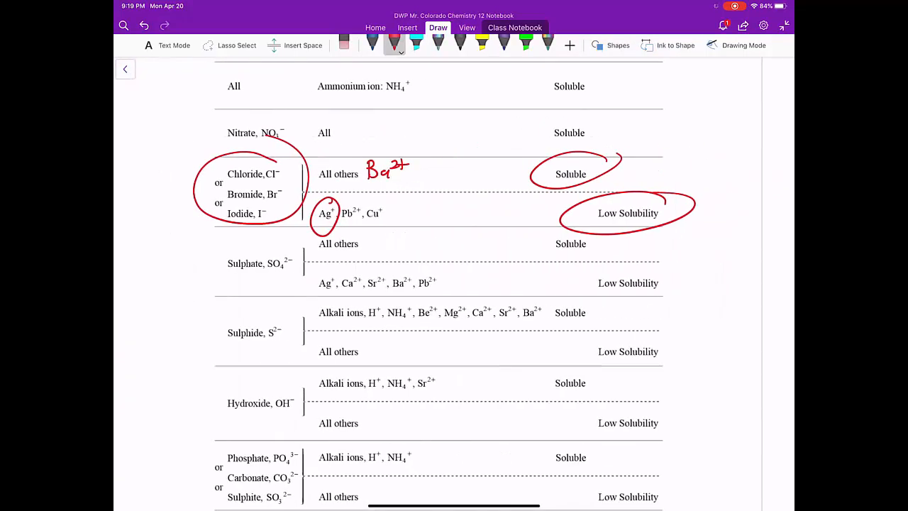
pyautogui.moveTo(252, 244); pyautogui.dragTo(298, 277)
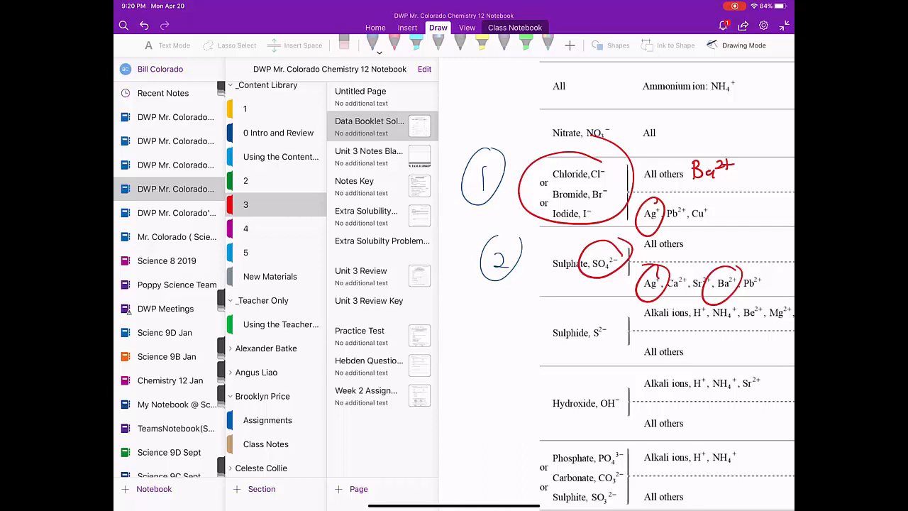
# Back on the notes page, end the explanation 'with both' and write Ni2+ after Ba2+ in Step 1
pyautogui.click(125, 68)
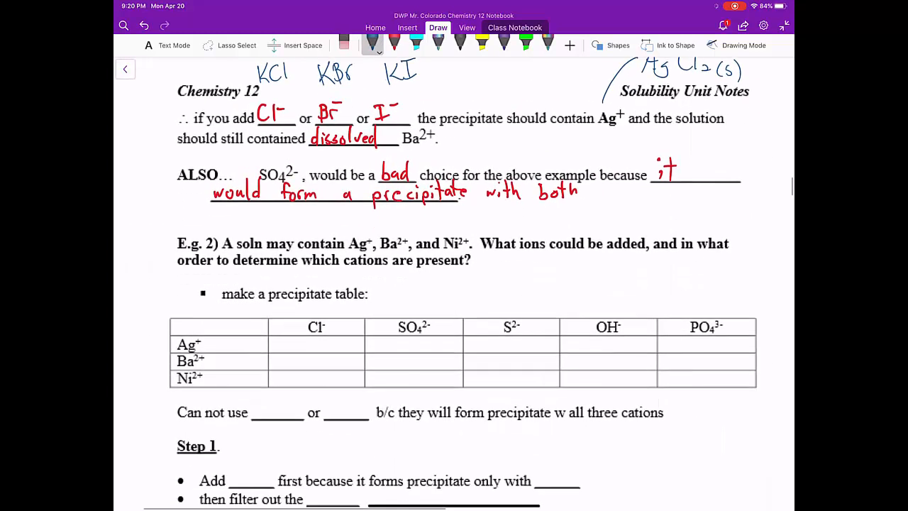
pyautogui.scroll(-3)
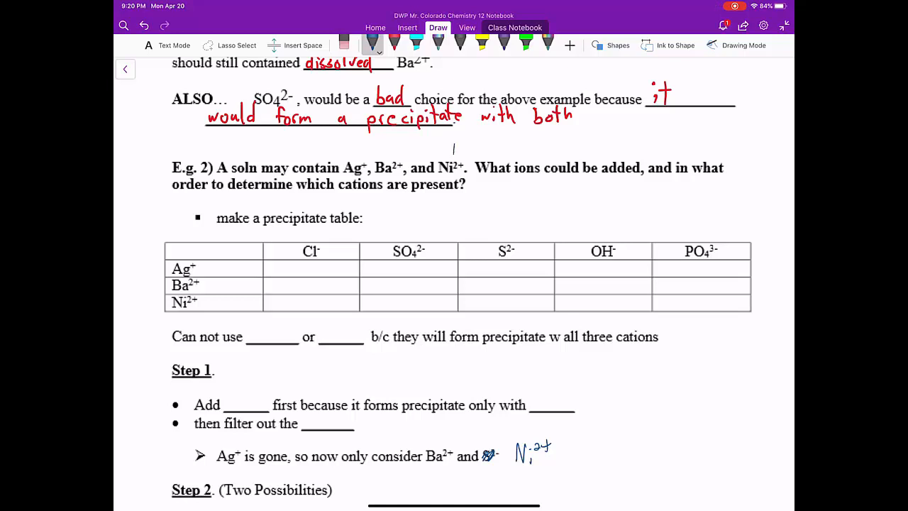
pyautogui.moveTo(452, 149); pyautogui.dragTo(489, 149)
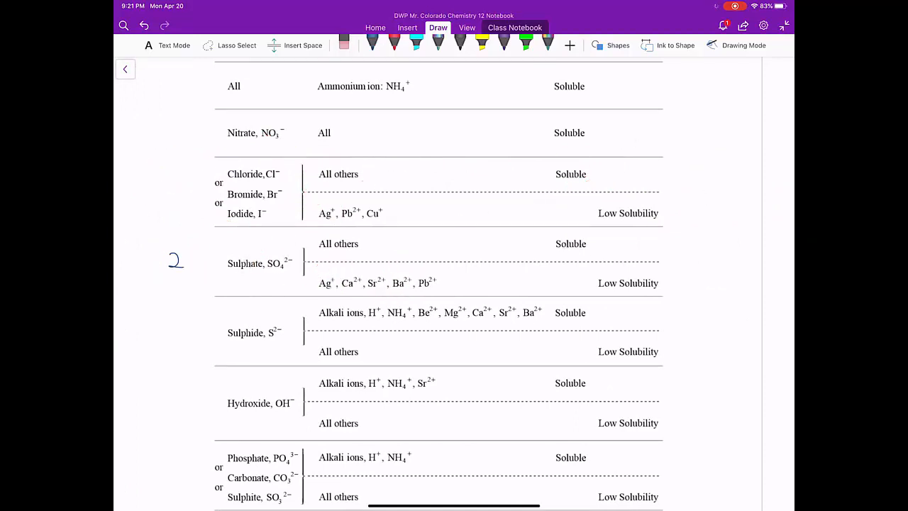
# In the chloride row, circle Ag+ and Low Solubility and underline All others, then go to the notes page
pyautogui.moveTo(263, 178); pyautogui.dragTo(272, 171)
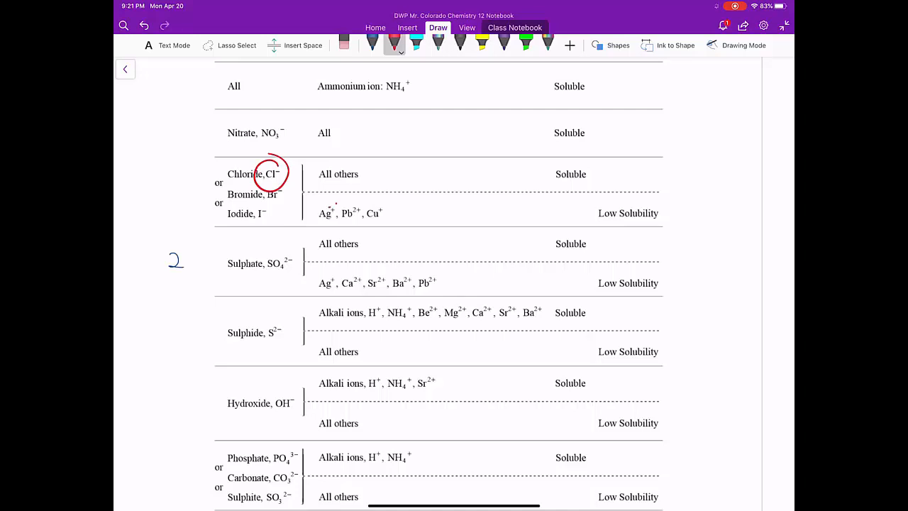
pyautogui.moveTo(319, 220); pyautogui.dragTo(337, 206)
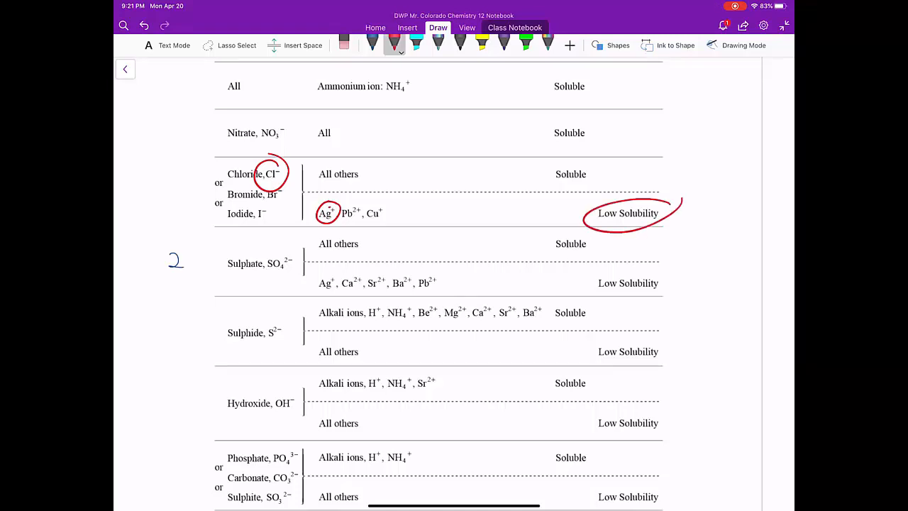
pyautogui.moveTo(358, 176); pyautogui.dragTo(386, 173)
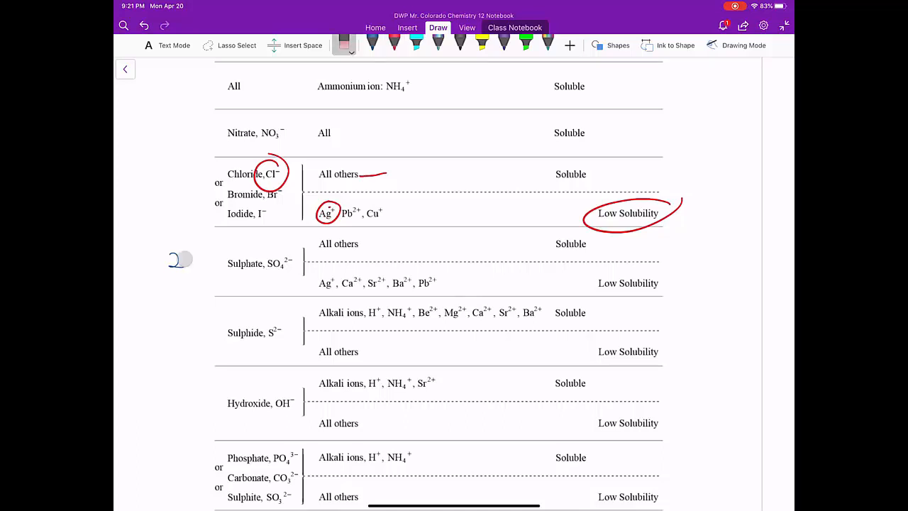
pyautogui.click(125, 68)
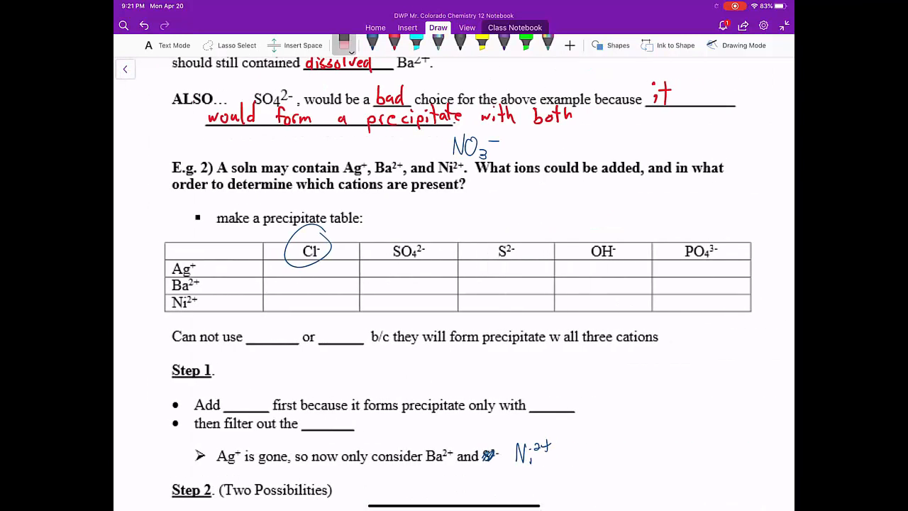
# Undo the blue circle around Cl− in the precipitate table and return to the solubility table
pyautogui.click(310, 250)
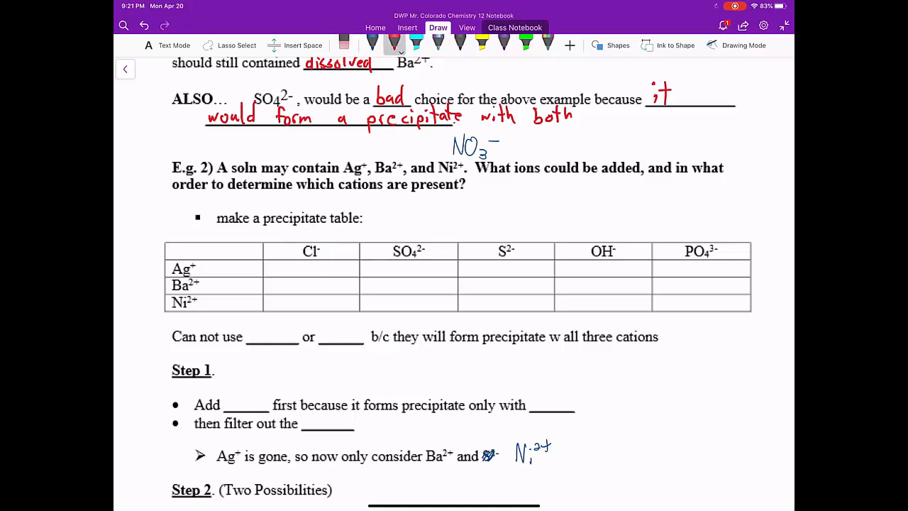
pyautogui.moveTo(305, 272); pyautogui.dragTo(315, 258)
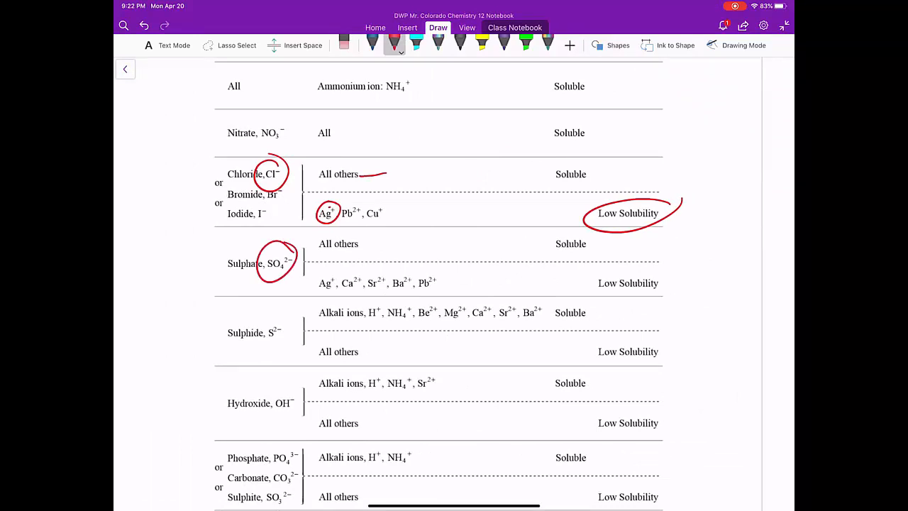
# Circle Sulphate and its low-solubility Ag+ in red, then switch back to the precipitate table notes
pyautogui.moveTo(333, 277); pyautogui.dragTo(319, 287)
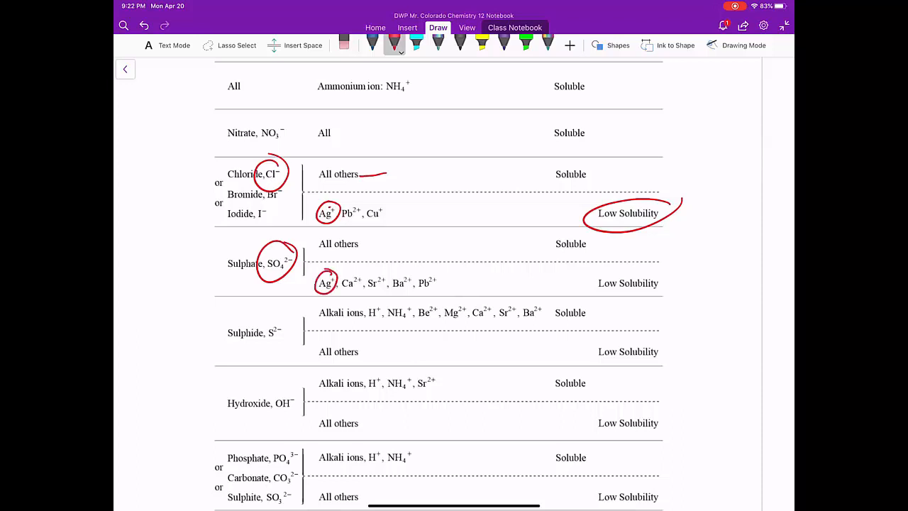
pyautogui.moveTo(389, 272); pyautogui.dragTo(413, 291)
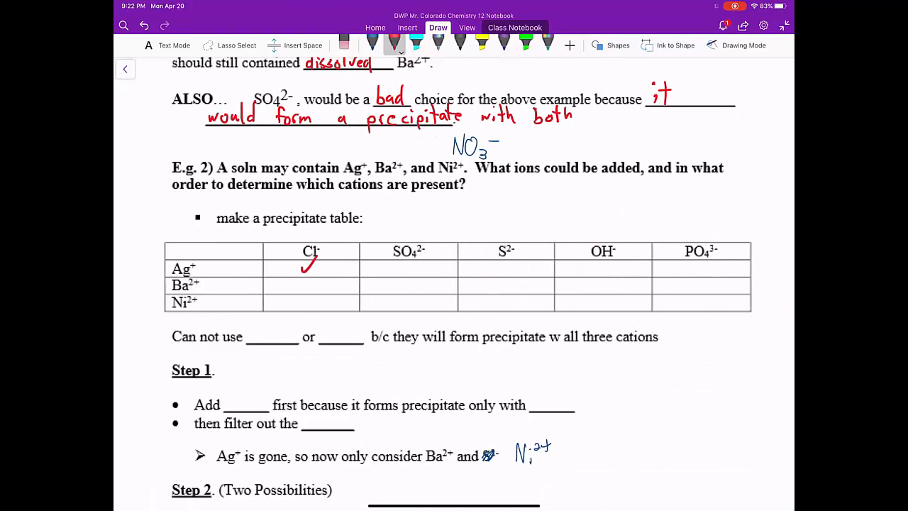
# Tick the Ag+/Cl- cell in red and swipe back to the solubility table page
pyautogui.moveTo(400, 259); pyautogui.dragTo(409, 273)
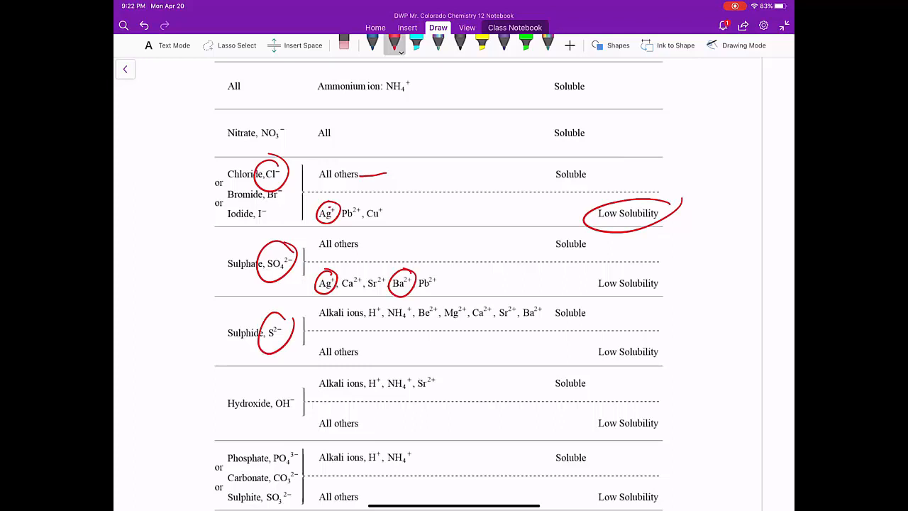
# Circle Ba2+ and underline Soluble in the sulphide row, tick All others and circle Low Solubility, then go to the notes page
pyautogui.moveTo(518, 301); pyautogui.dragTo(551, 327)
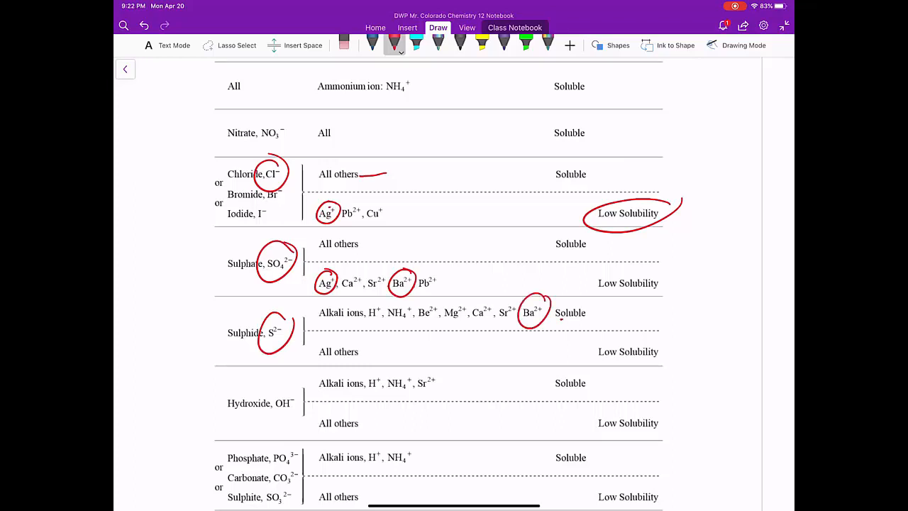
pyautogui.moveTo(556, 321); pyautogui.dragTo(588, 319)
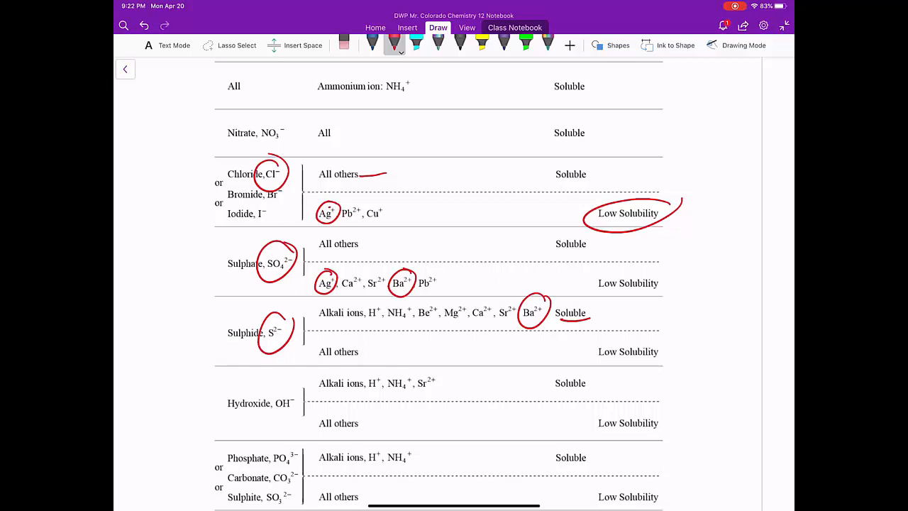
pyautogui.moveTo(383, 341); pyautogui.dragTo(423, 354)
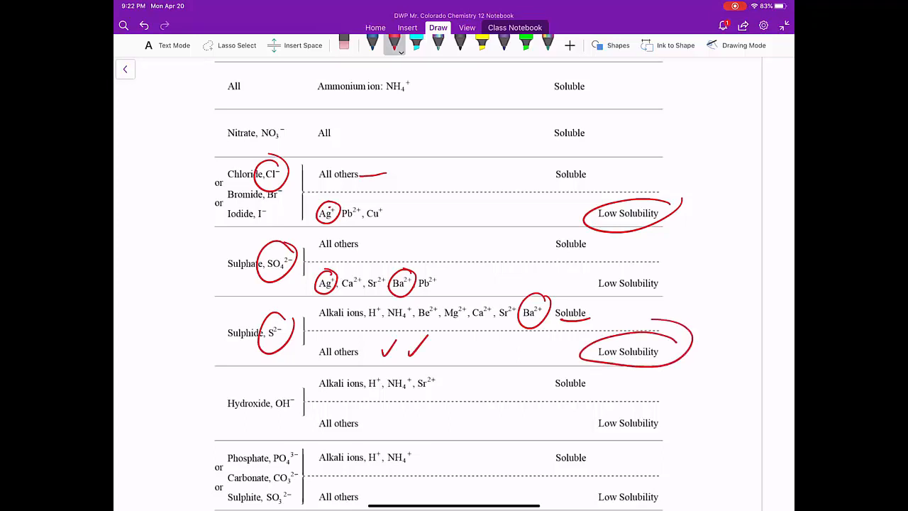
pyautogui.click(125, 68)
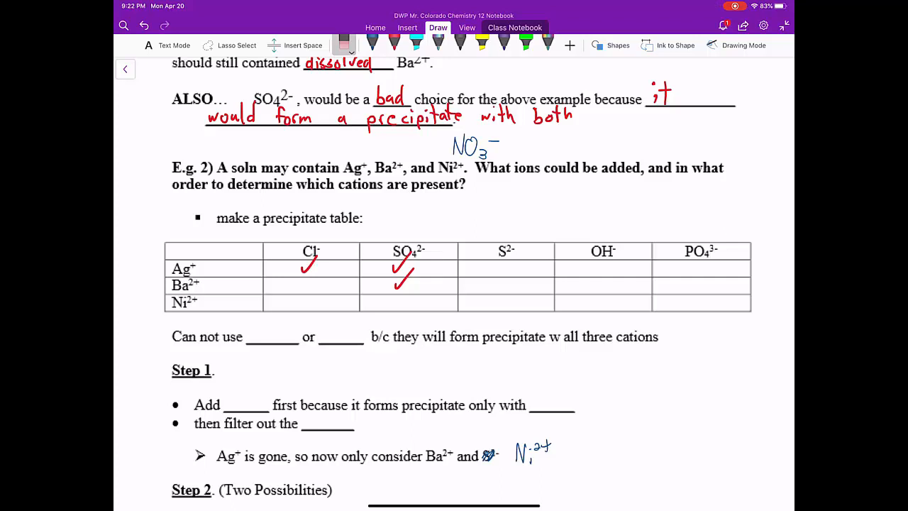
# Tick Ag+ and Ni2+ under S2- in red, then swipe back to the solubility table
pyautogui.click(394, 41)
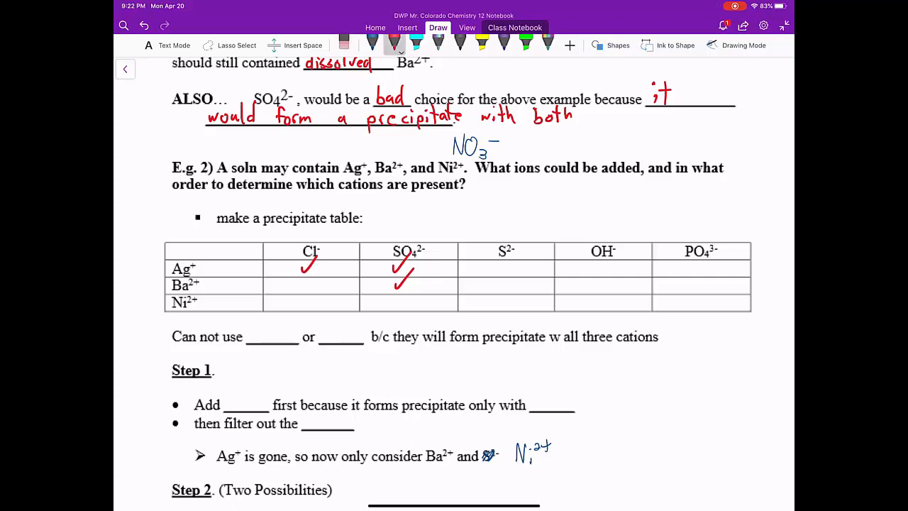
pyautogui.moveTo(497, 271); pyautogui.dragTo(511, 257)
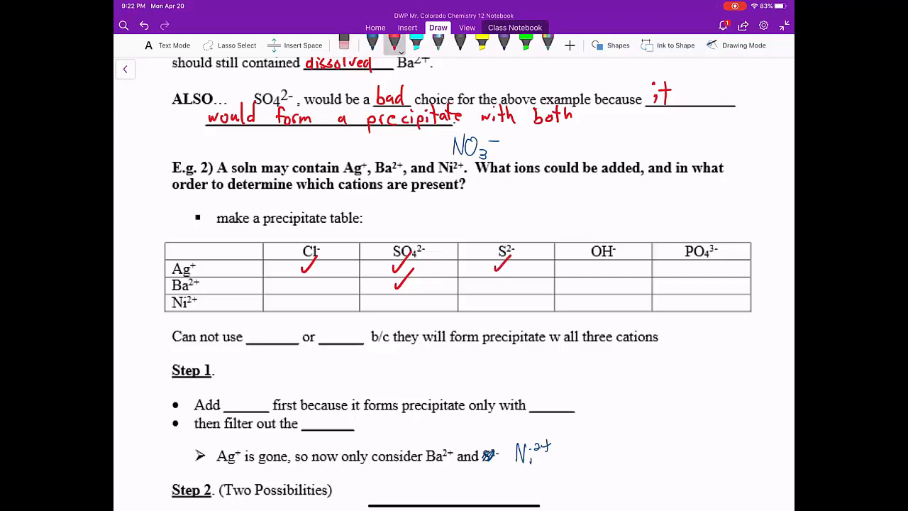
pyautogui.moveTo(497, 301); pyautogui.dragTo(511, 291)
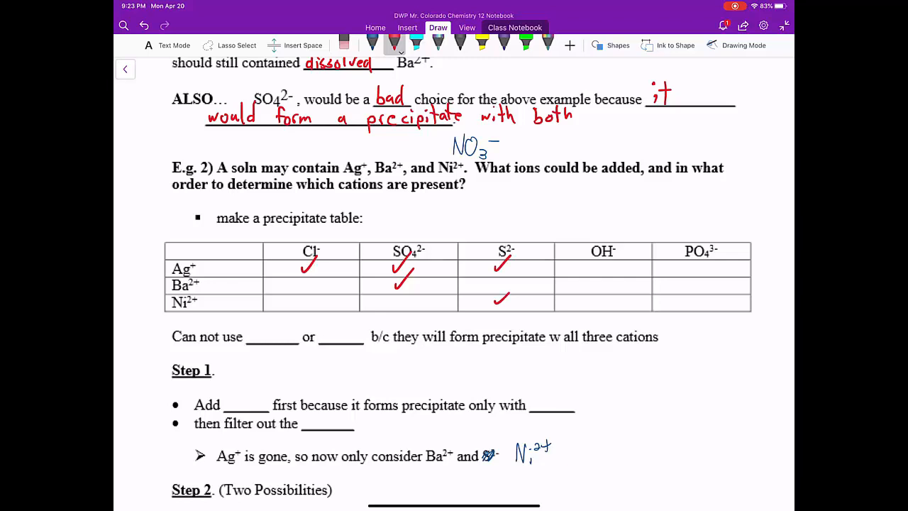
pyautogui.moveTo(556, 230); pyautogui.dragTo(737, 227)
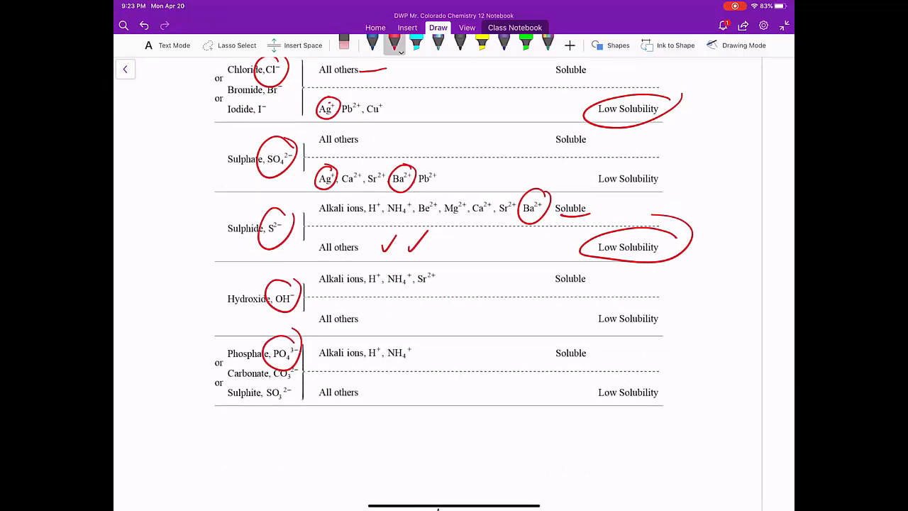
# Circle hydroxide's and phosphate's alkali-ion groups, Low Solubility and Soluble, arrow their All others rows, then go to the notes page
pyautogui.moveTo(319, 278); pyautogui.dragTo(440, 291)
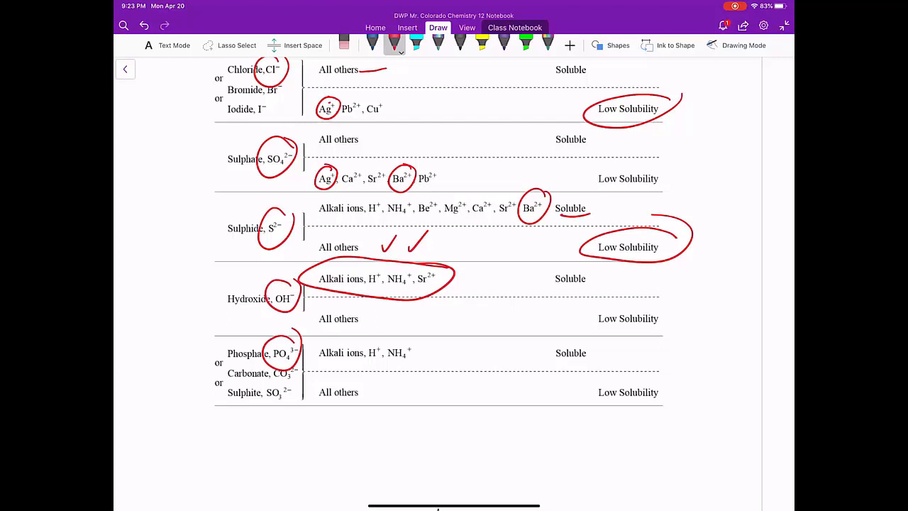
pyautogui.moveTo(398, 318); pyautogui.dragTo(371, 315)
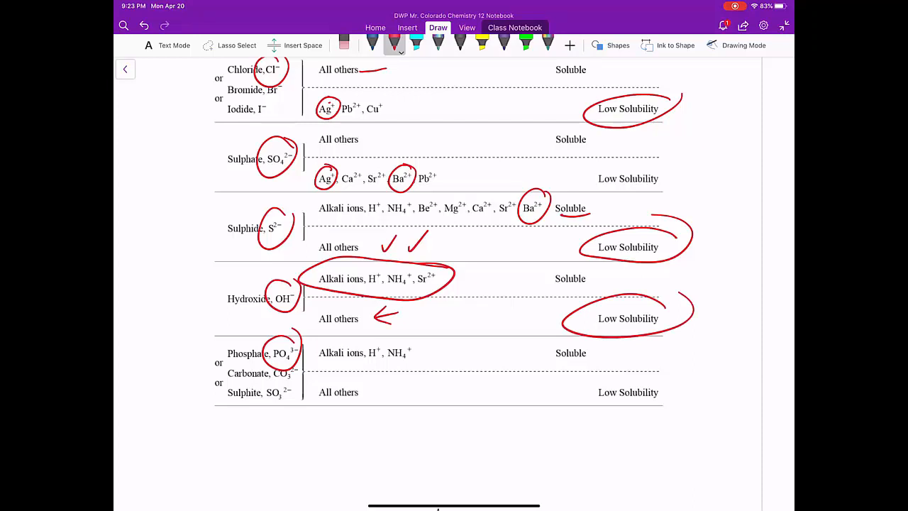
pyautogui.moveTo(324, 352); pyautogui.dragTo(426, 352)
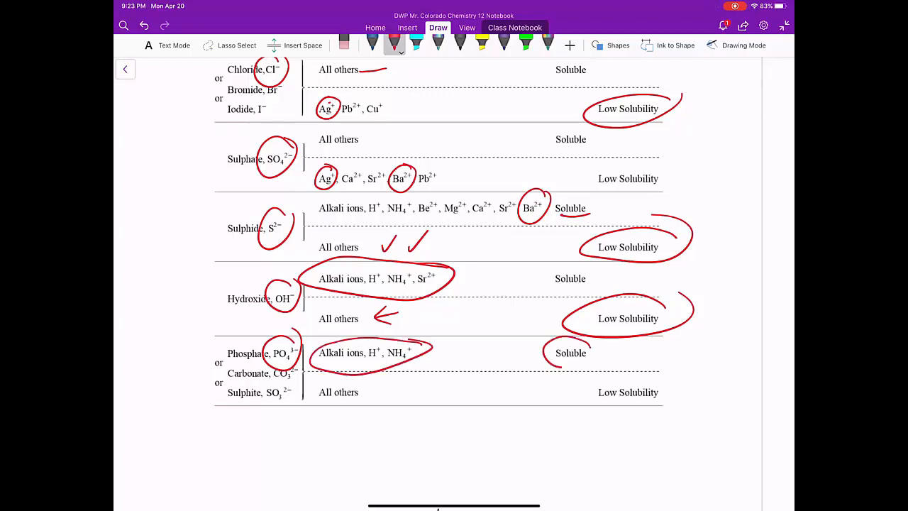
pyautogui.moveTo(542, 348); pyautogui.dragTo(599, 355)
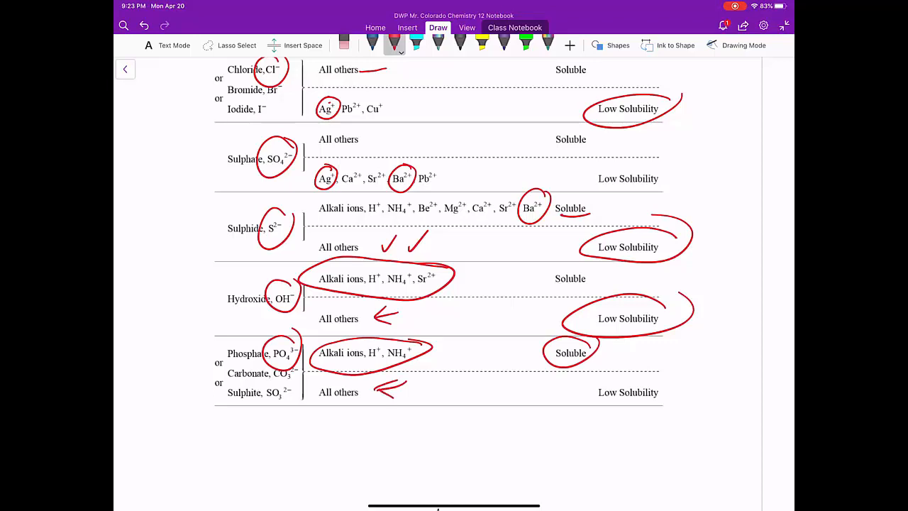
pyautogui.click(125, 68)
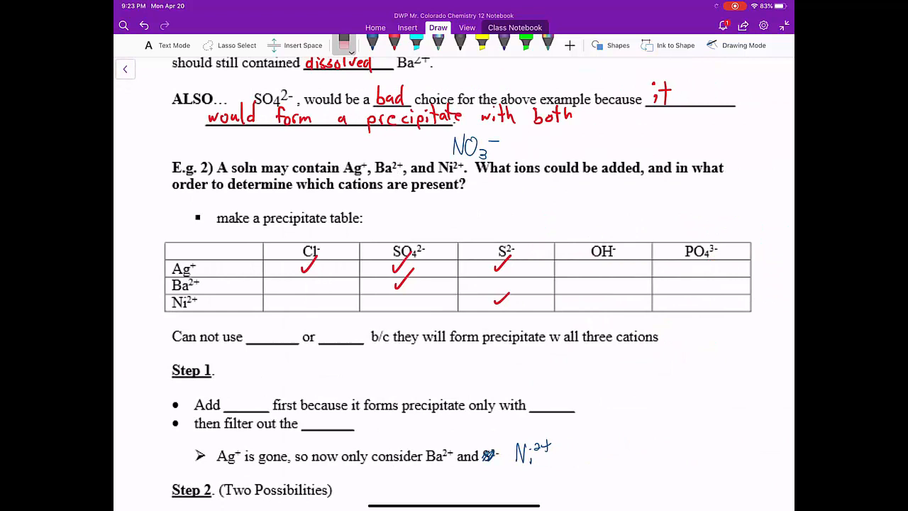
# Tick OH- and PO4 3- for Ag+, Ba2+ and Ni2+ in red, undoing the stray circle near Ni2+
pyautogui.click(395, 39)
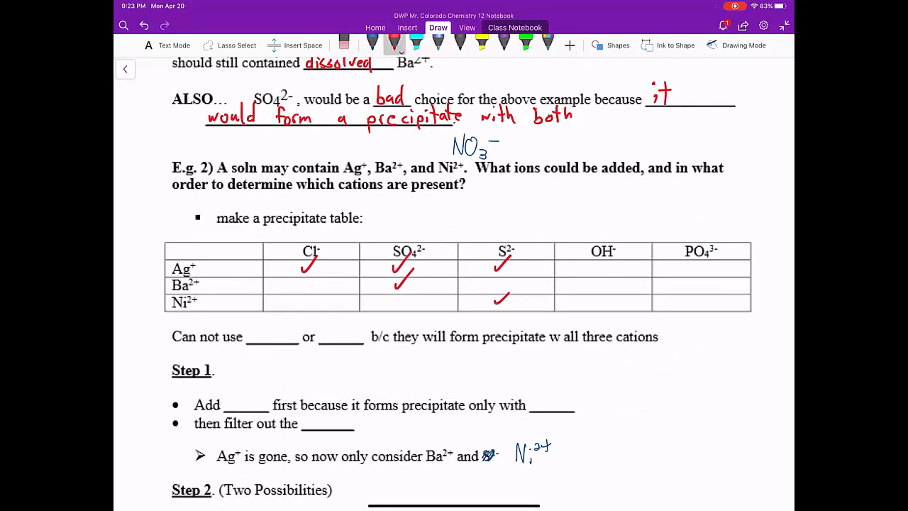
pyautogui.moveTo(589, 272); pyautogui.dragTo(604, 257)
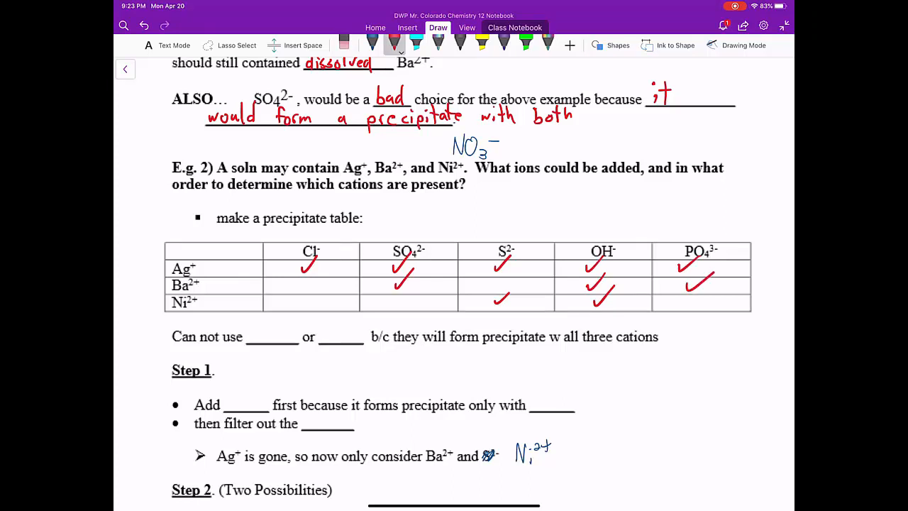
pyautogui.scroll(-3)
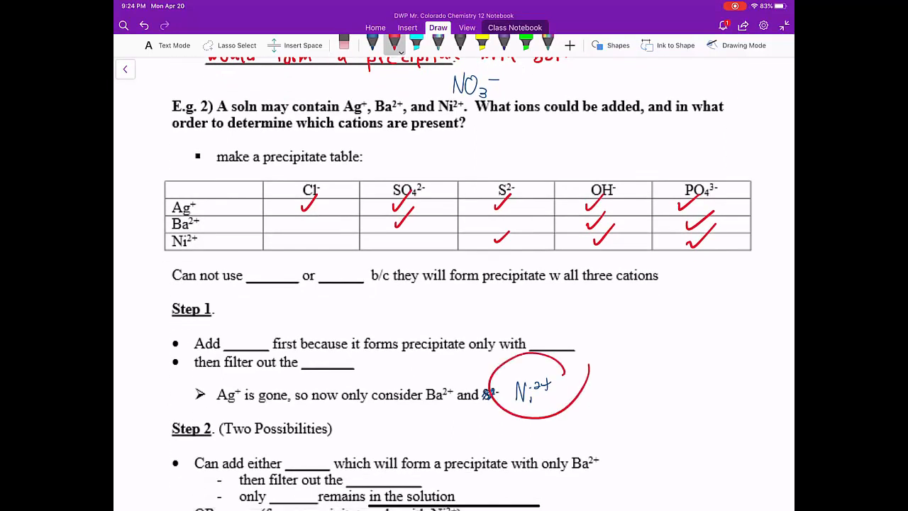
pyautogui.click(343, 43)
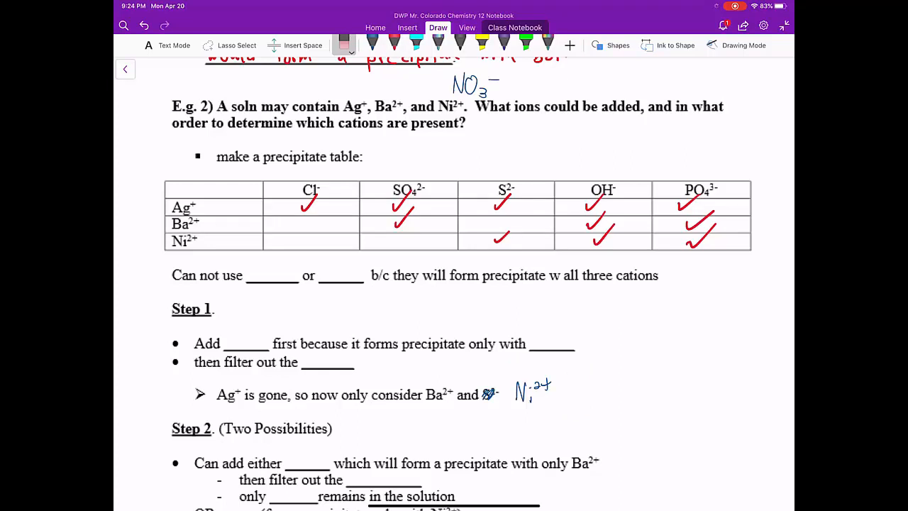
pyautogui.click(394, 44)
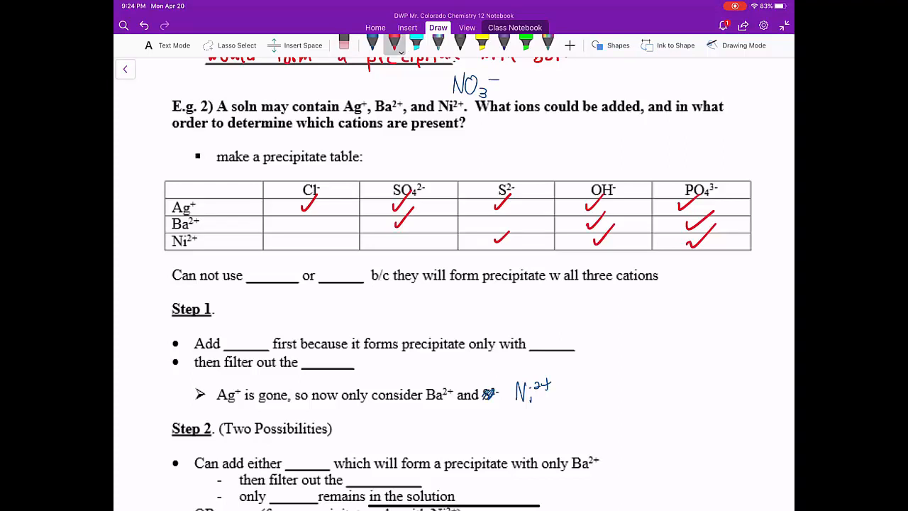
# Handwrite OH⁻ and PO₄³⁻ in red in the two 'Can not use' blanks
pyautogui.moveTo(248, 275); pyautogui.dragTo(258, 270)
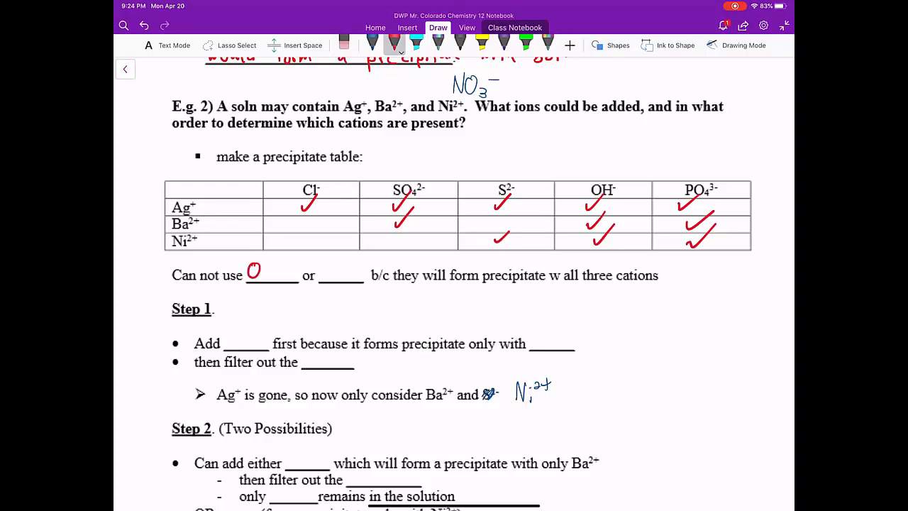
pyautogui.write('OH-')
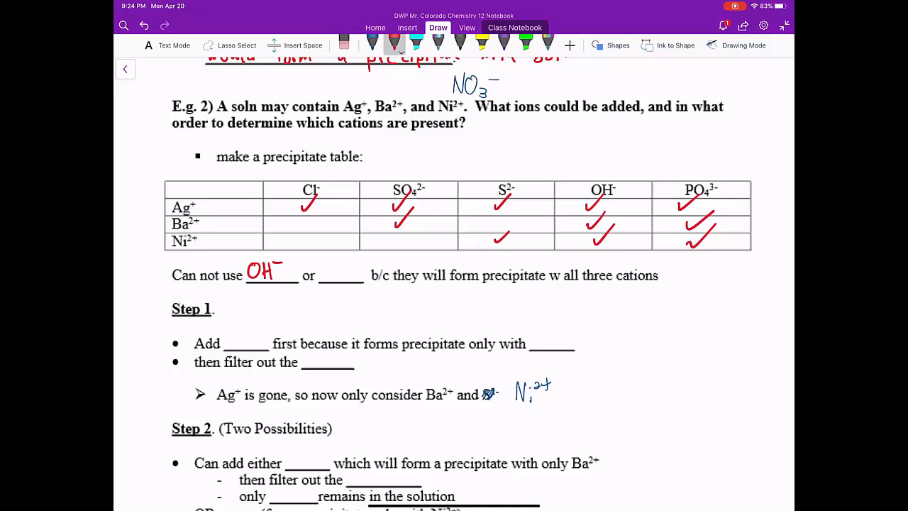
pyautogui.write('PO43-')
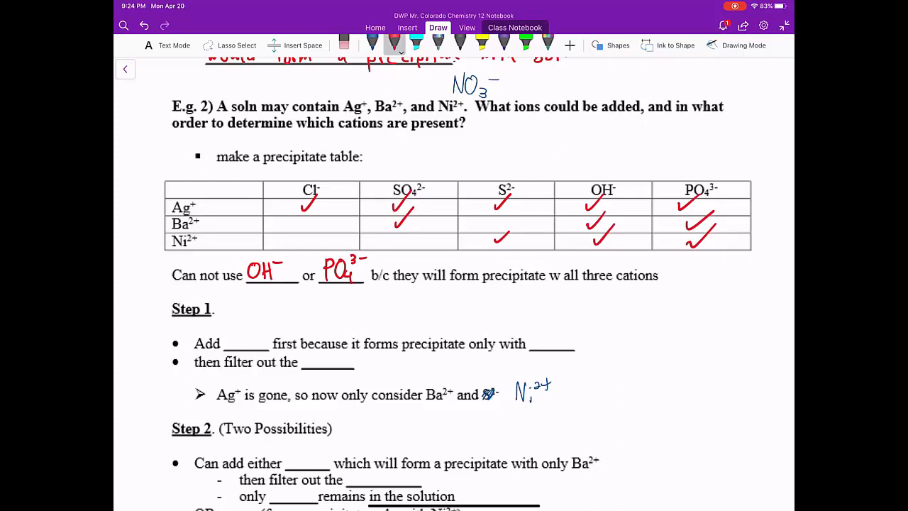
pyautogui.scroll(-3)
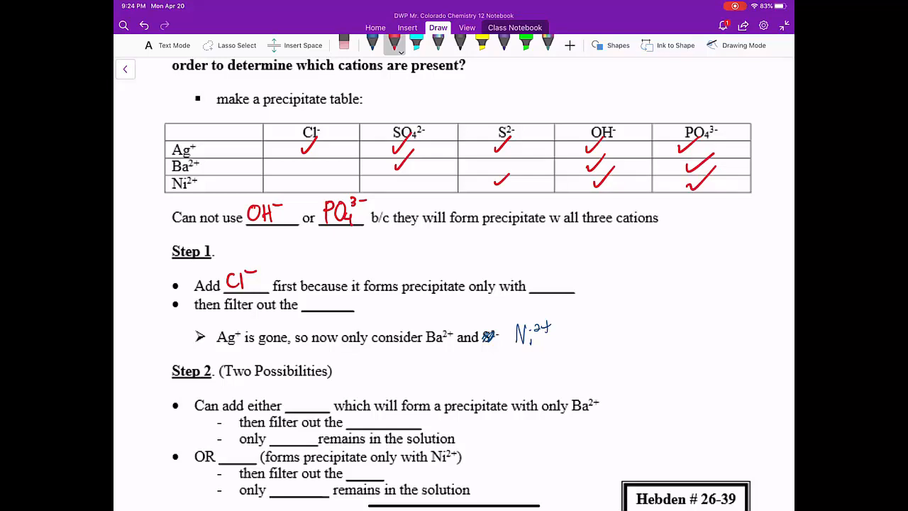
# Ink Cl⁻, Ag⁺ and AgCl(s) in red into Step 1's three blanks
pyautogui.moveTo(536, 270); pyautogui.dragTo(554, 287)
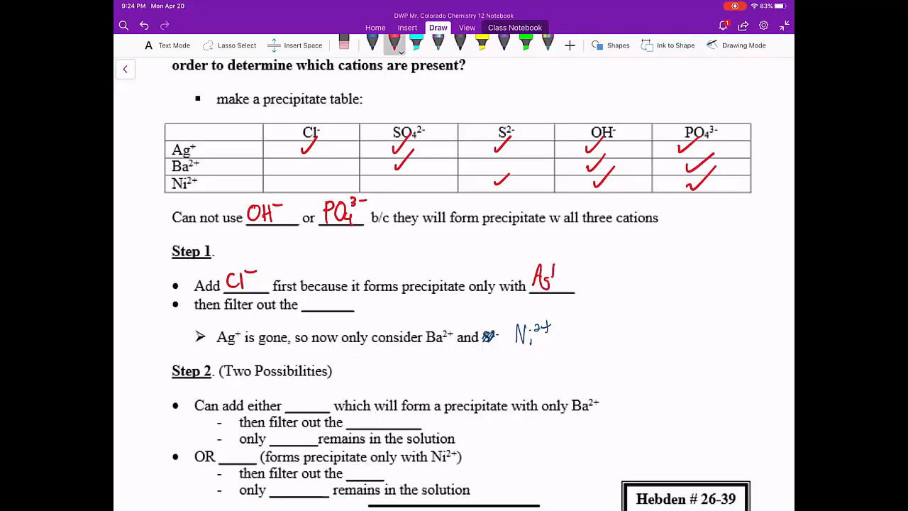
pyautogui.click(482, 43)
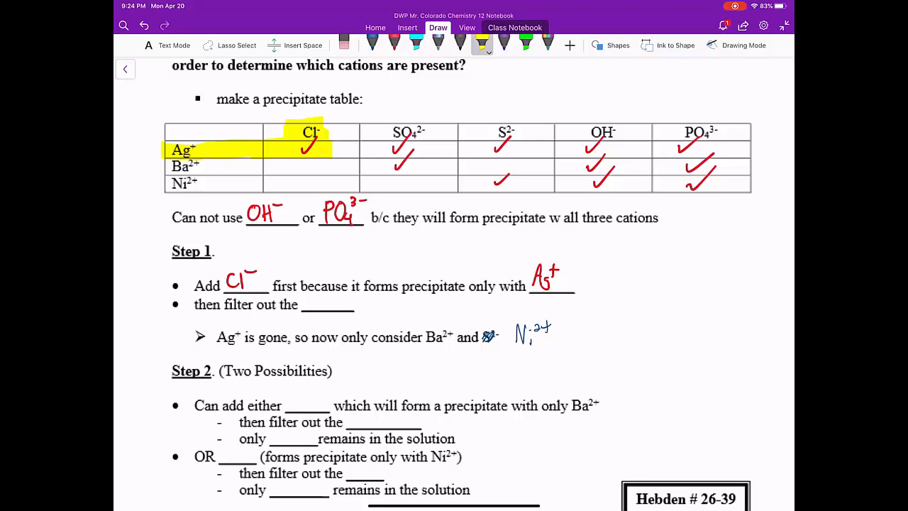
pyautogui.click(394, 44)
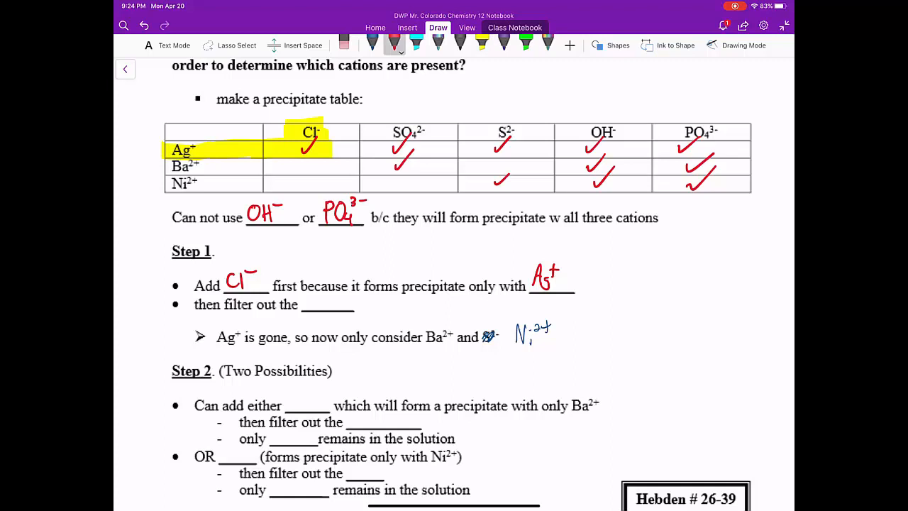
pyautogui.moveTo(306, 291); pyautogui.dragTo(307, 307)
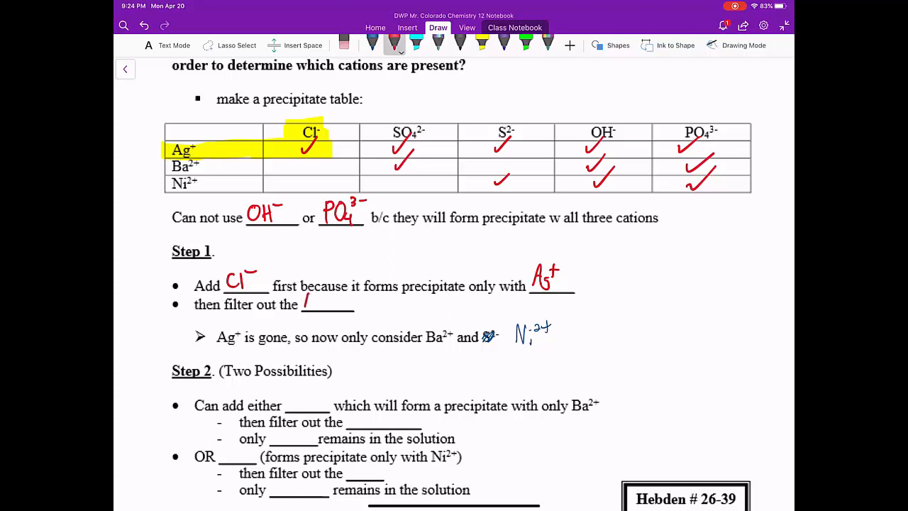
pyautogui.moveTo(305, 298); pyautogui.dragTo(343, 305)
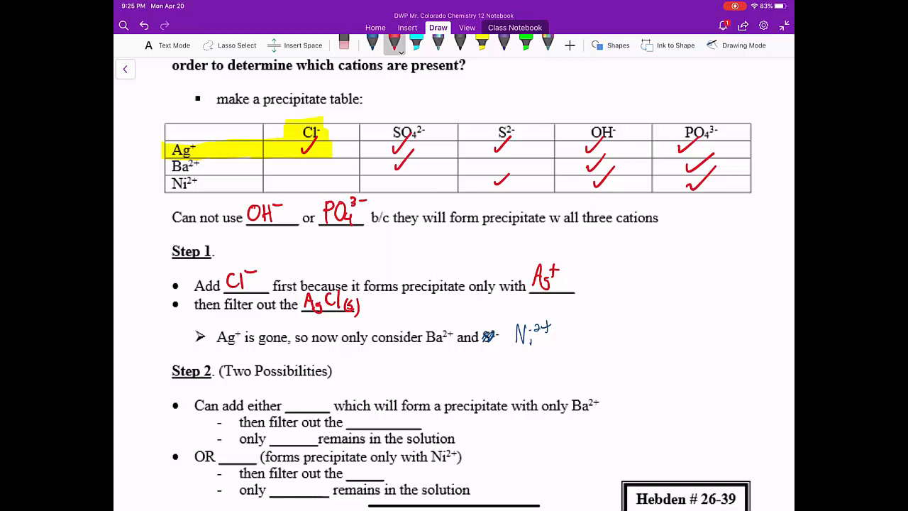
# Highlight the whole Ag⁺ row of the precipitate table yellow
pyautogui.click(483, 43)
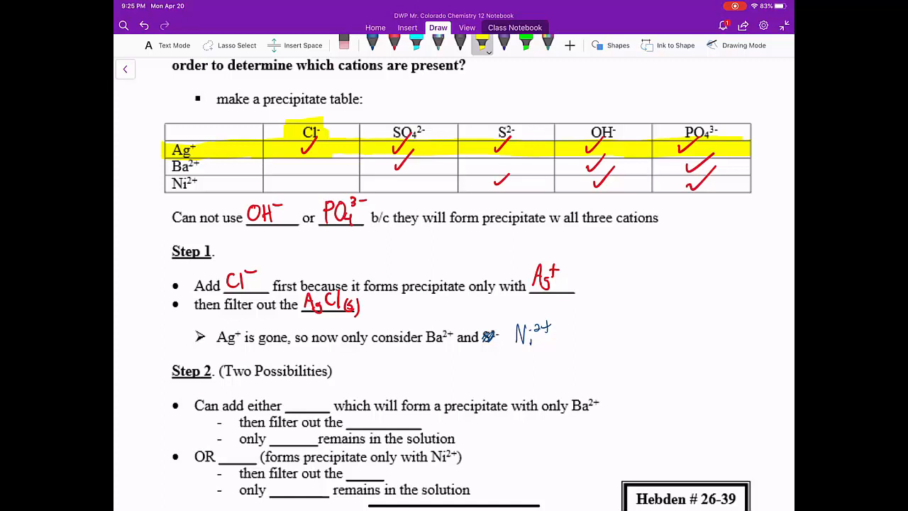
pyautogui.click(394, 43)
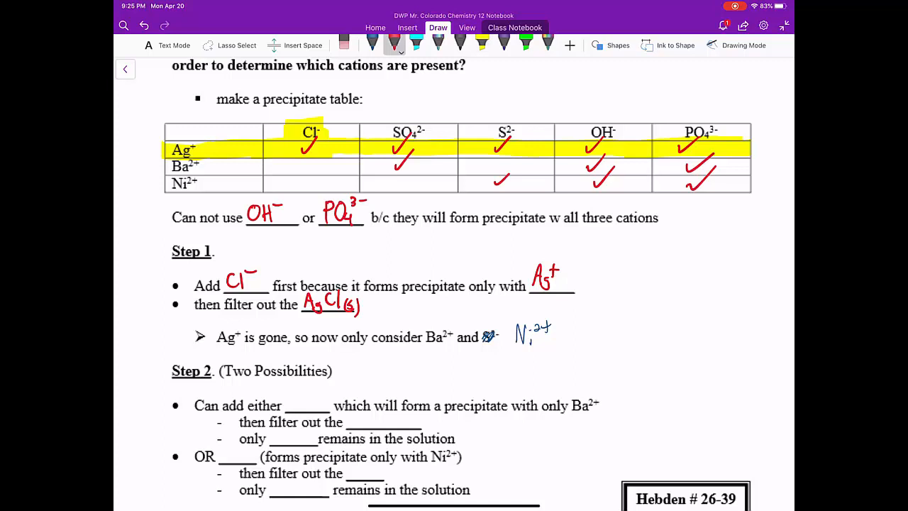
# Ink SO₄²⁻ in red as Step 2's reagent and highlight the SO₄²⁻ header, its Ba²⁺ check and the Ba²⁺ label green
pyautogui.scroll(-3)
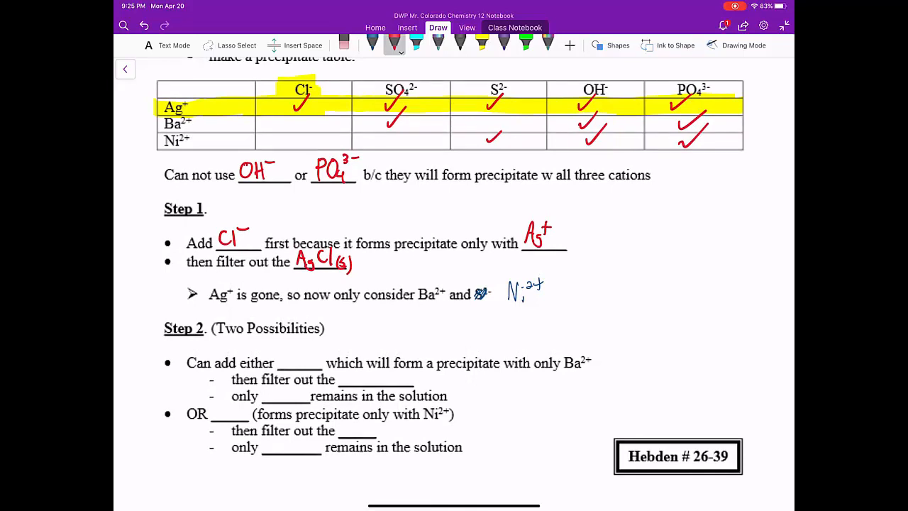
pyautogui.write('SO4²⁻')
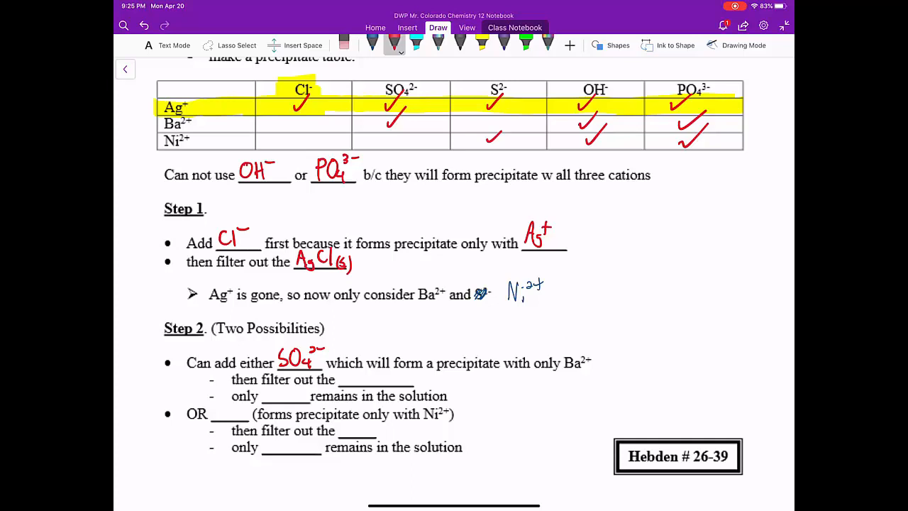
pyautogui.click(525, 43)
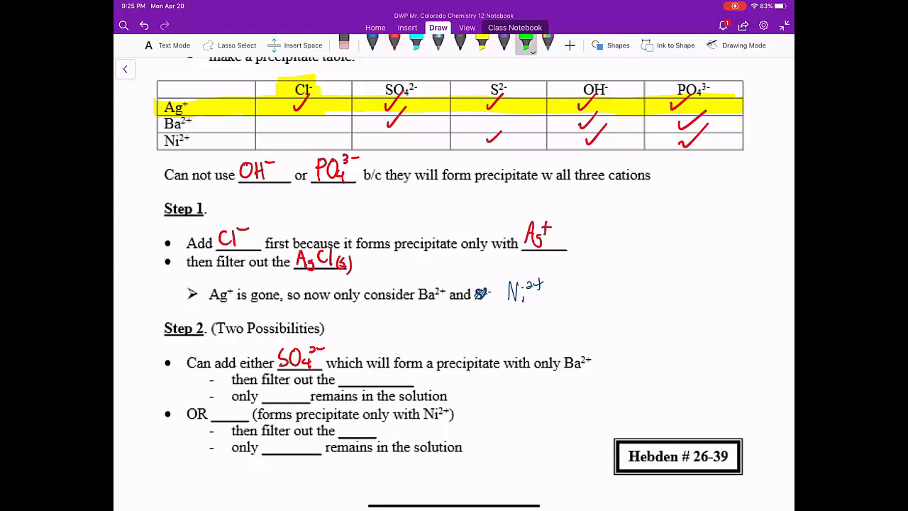
pyautogui.moveTo(390, 88); pyautogui.dragTo(390, 130)
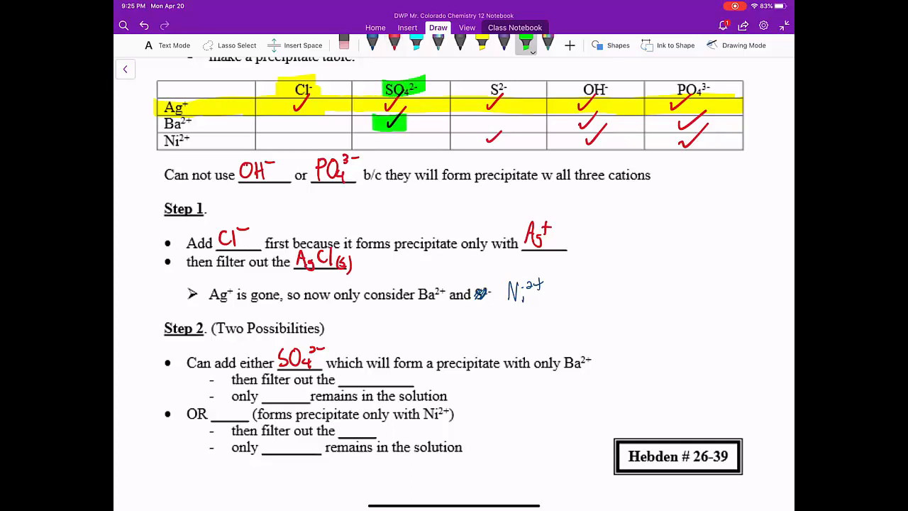
pyautogui.moveTo(164, 124); pyautogui.dragTo(213, 124)
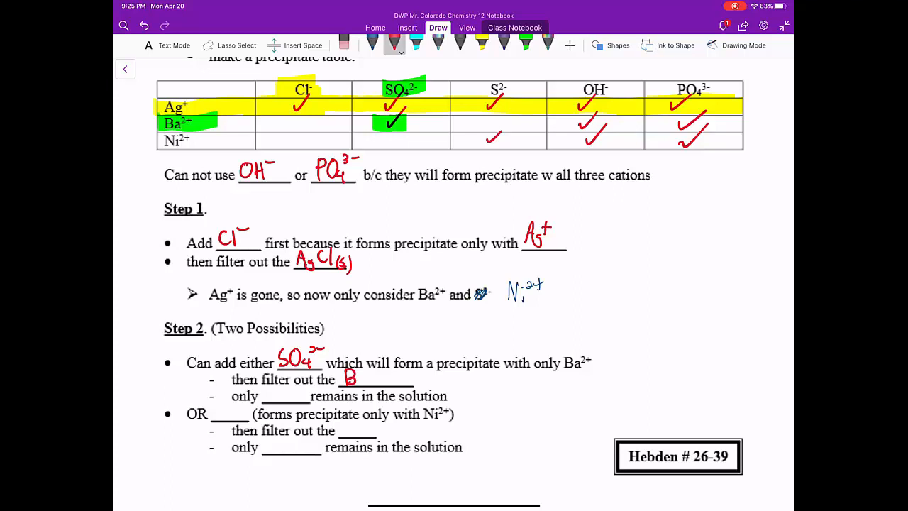
# Write BaSO₄(s) and Ni²⁺ in red in Step 2's filter-out and remaining-ion blanks
pyautogui.moveTo(355, 378); pyautogui.dragTo(397, 377)
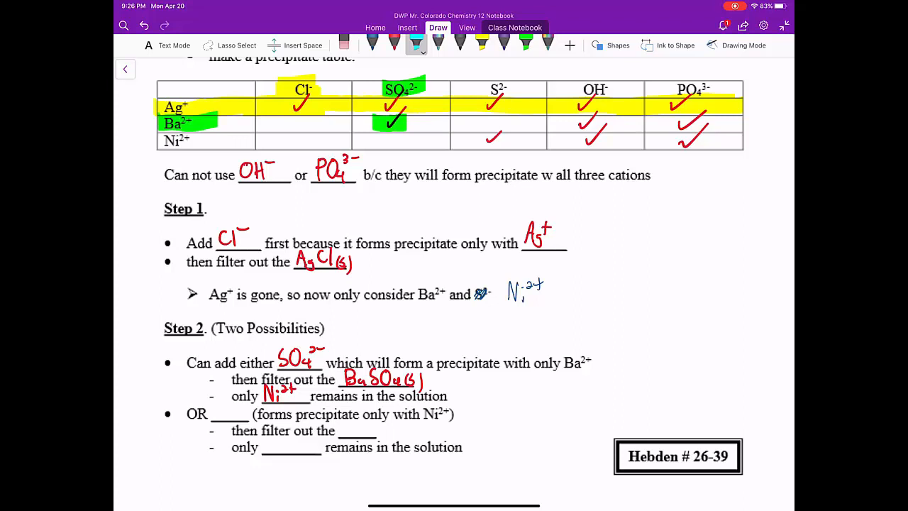
pyautogui.click(500, 88)
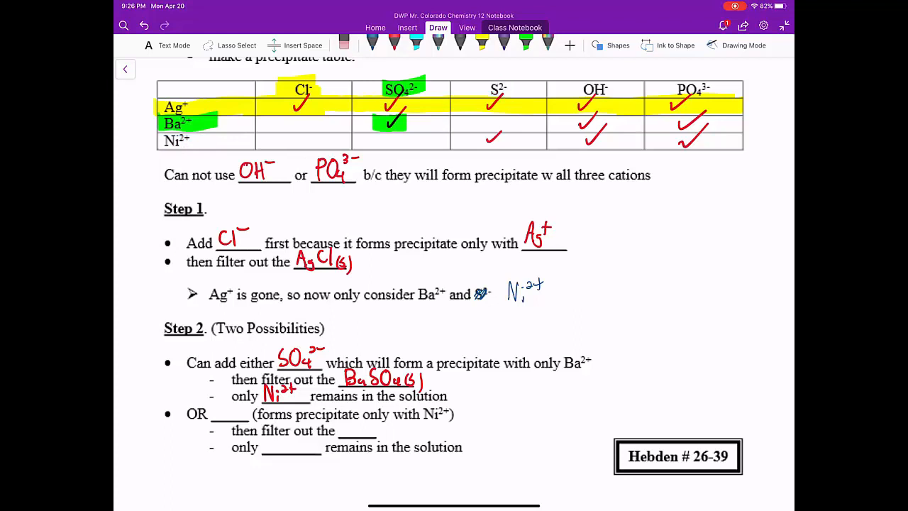
pyautogui.click(525, 44)
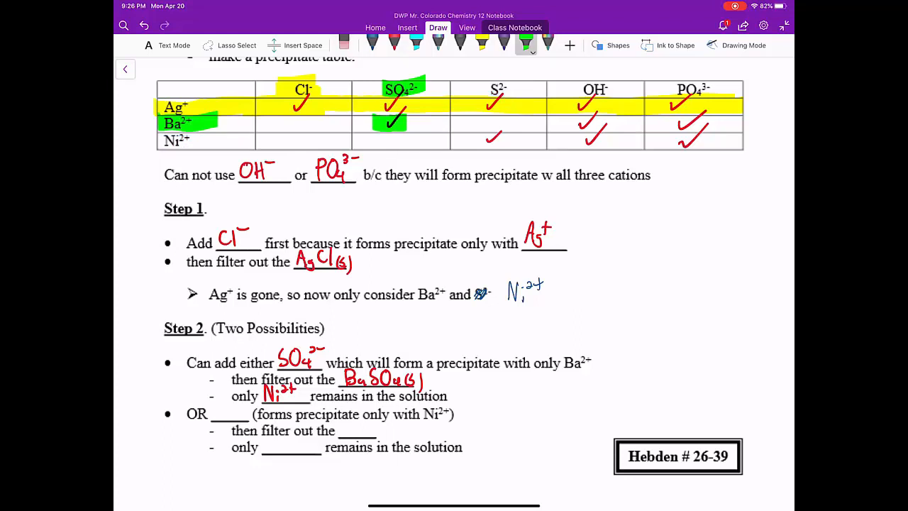
pyautogui.click(525, 41)
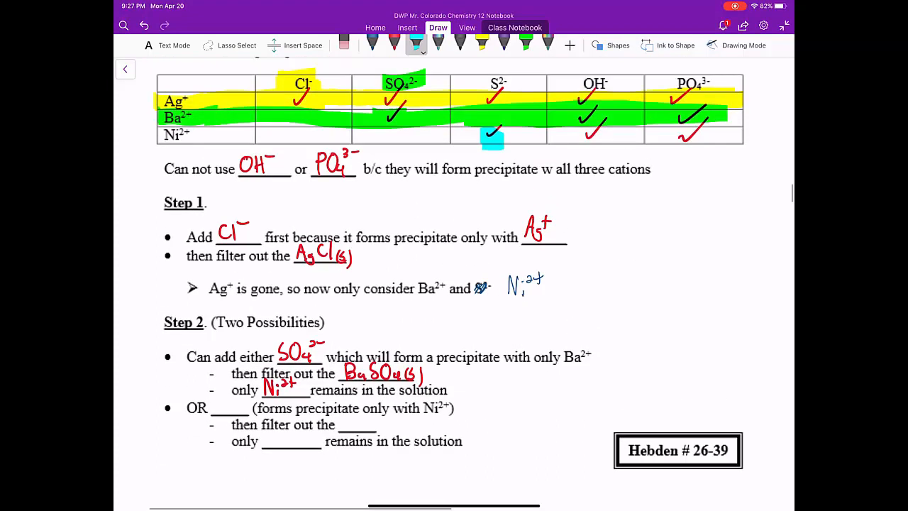
# Highlight the Ba²⁺ row green and the Ni²⁺/S²⁻ cell blue, scrolling down to Step 2's alternative option
pyautogui.scroll(-3)
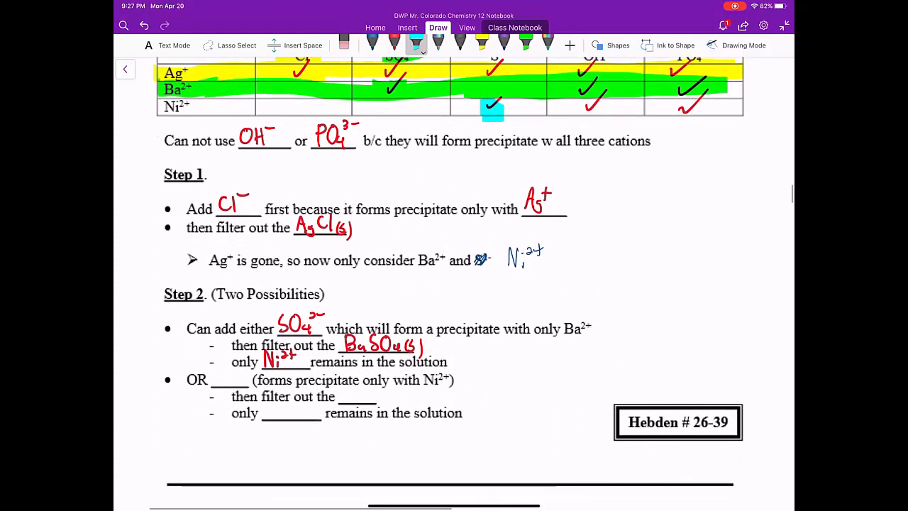
pyautogui.scroll(-3)
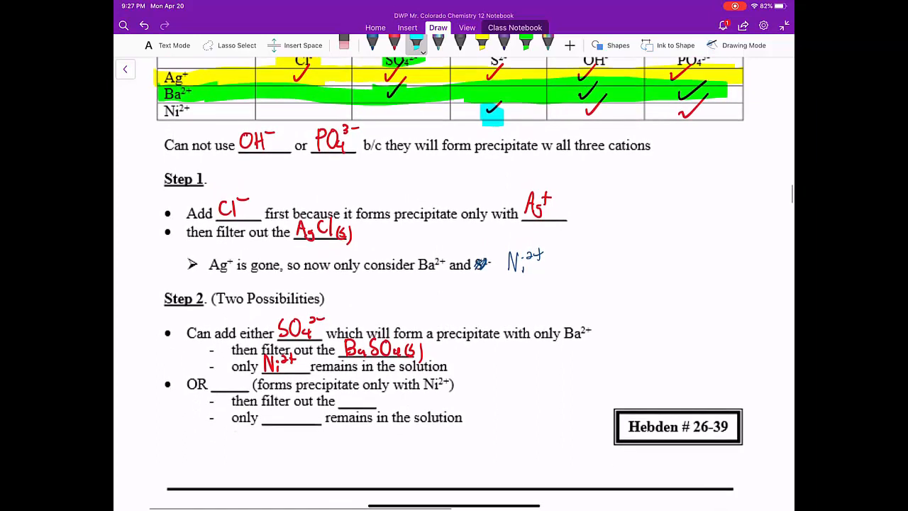
pyautogui.scroll(-3)
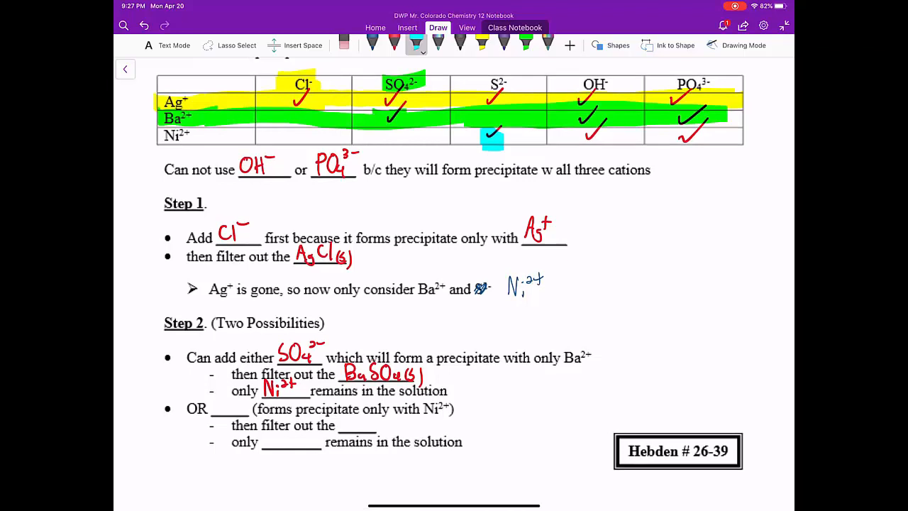
pyautogui.scroll(-3)
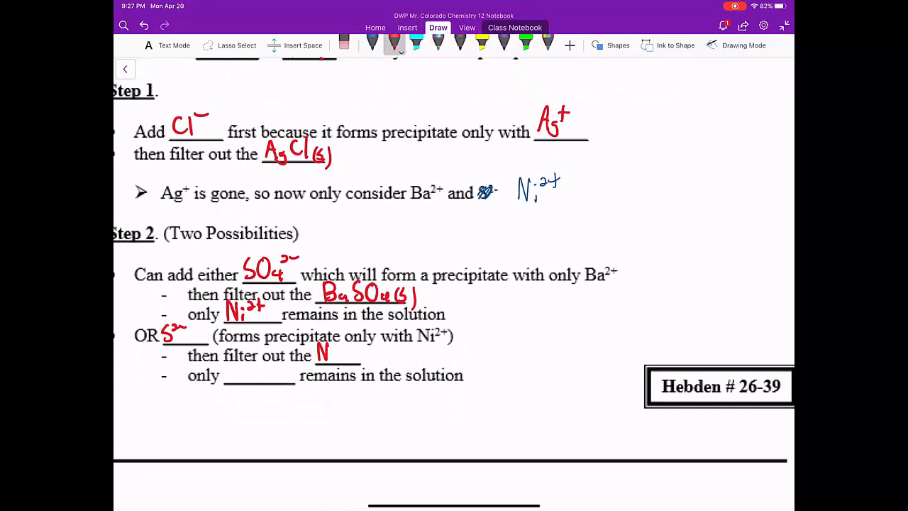
# Write S²⁻, NiS(s) and Ba²⁺ in red in Step 2's second option, then circle Step 1, SO₄²⁻ and S²⁻
pyautogui.moveTo(333, 354); pyautogui.dragTo(348, 352)
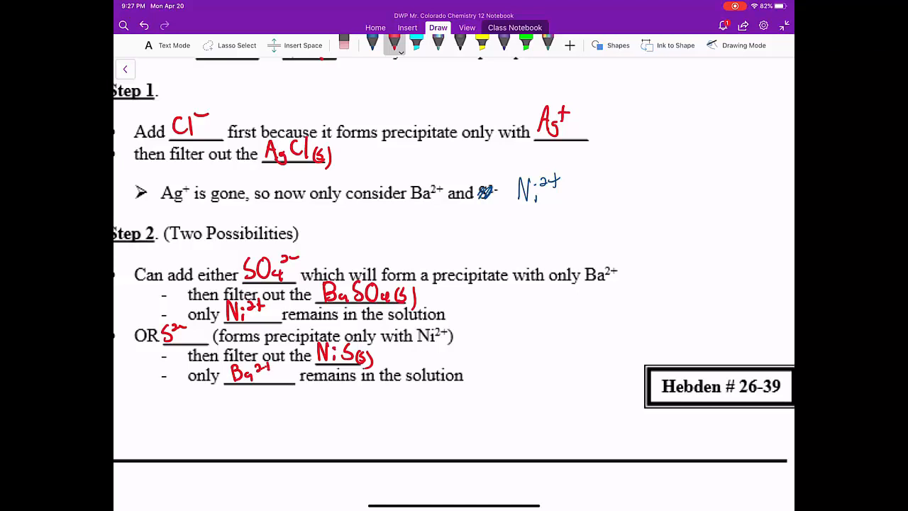
pyautogui.scroll(-3)
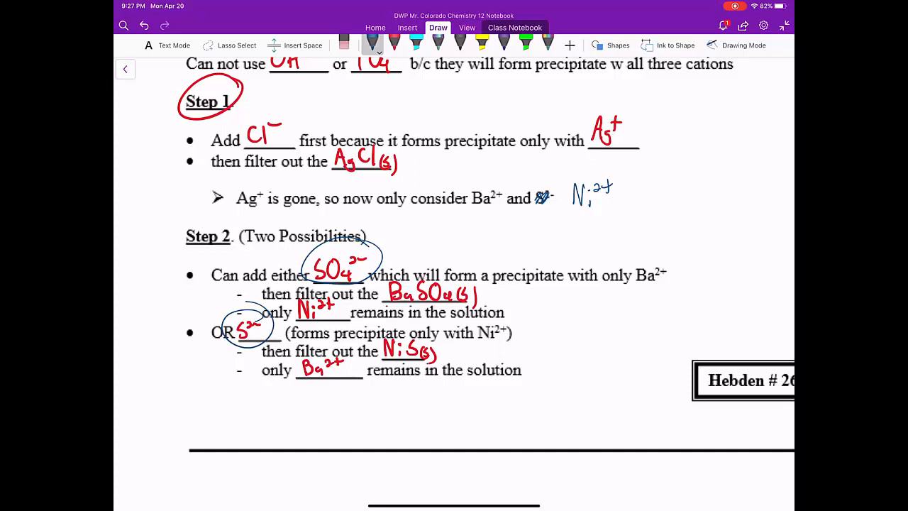
pyautogui.scroll(-3)
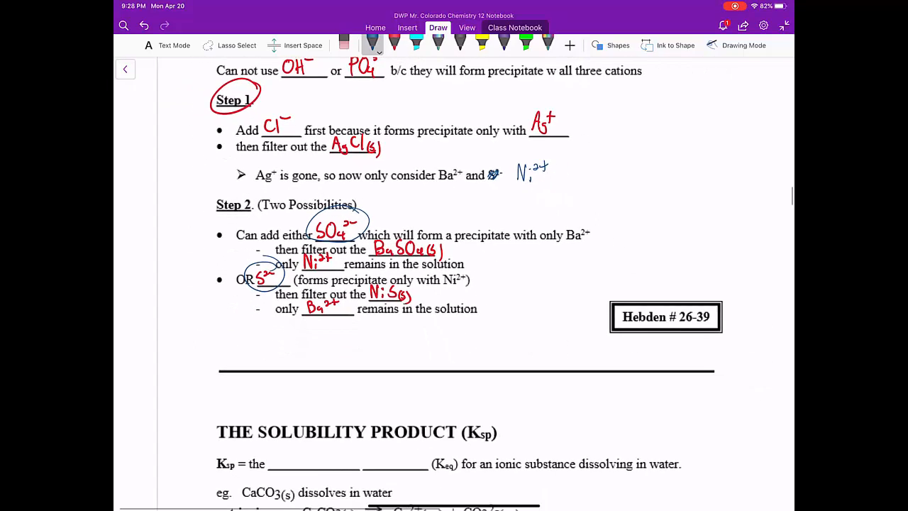